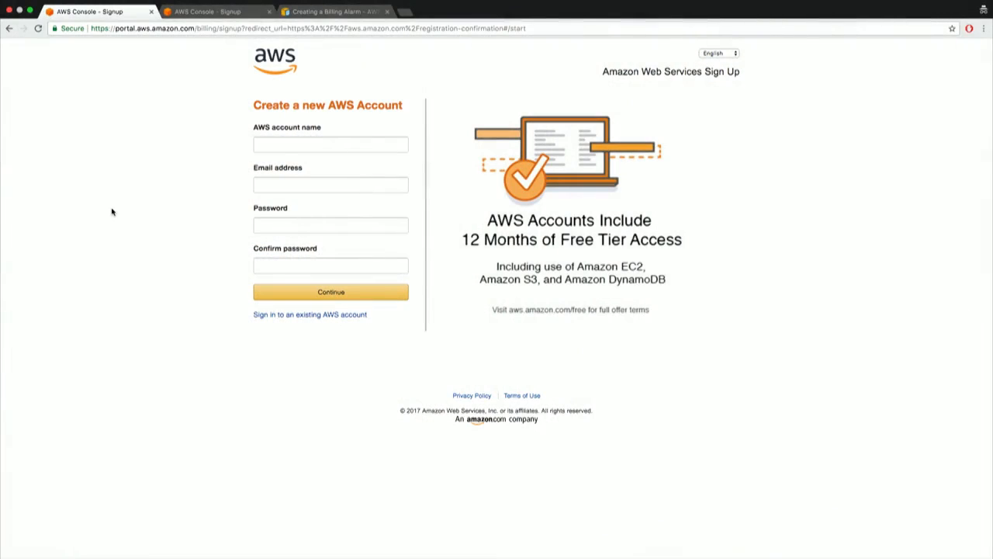
{"action": "mouse_move", "coordinate": [119, 198]}
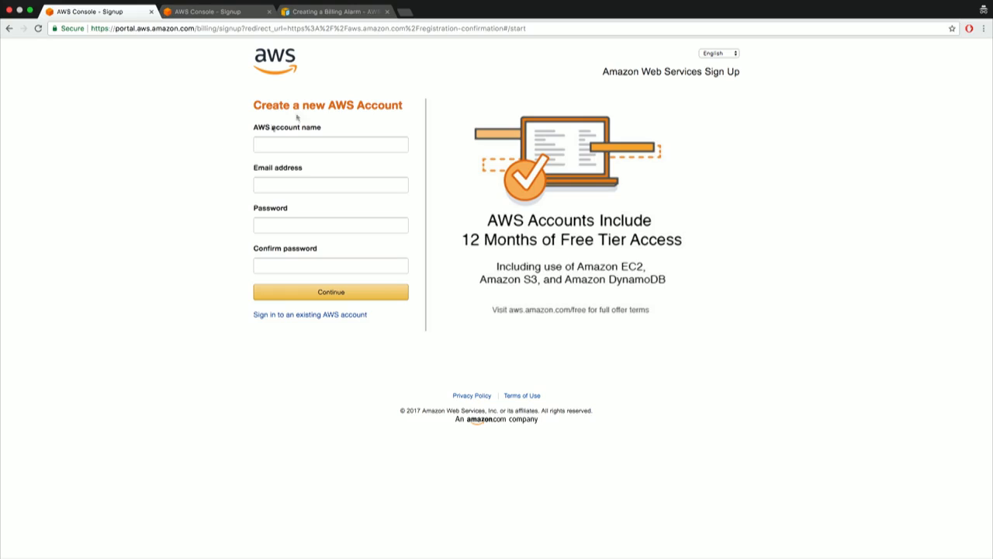
{"action": "mouse_move", "coordinate": [214, 106]}
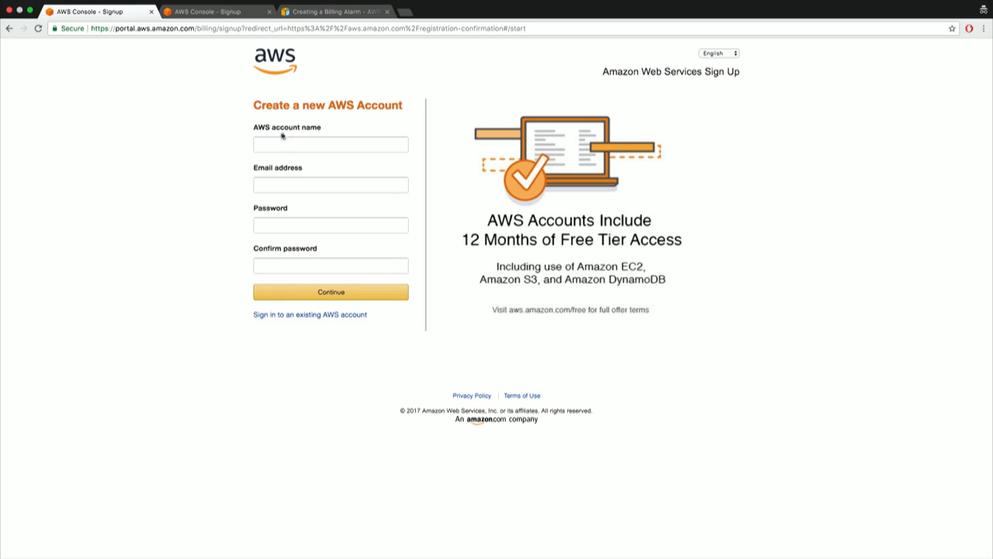
{"action": "mouse_move", "coordinate": [263, 199]}
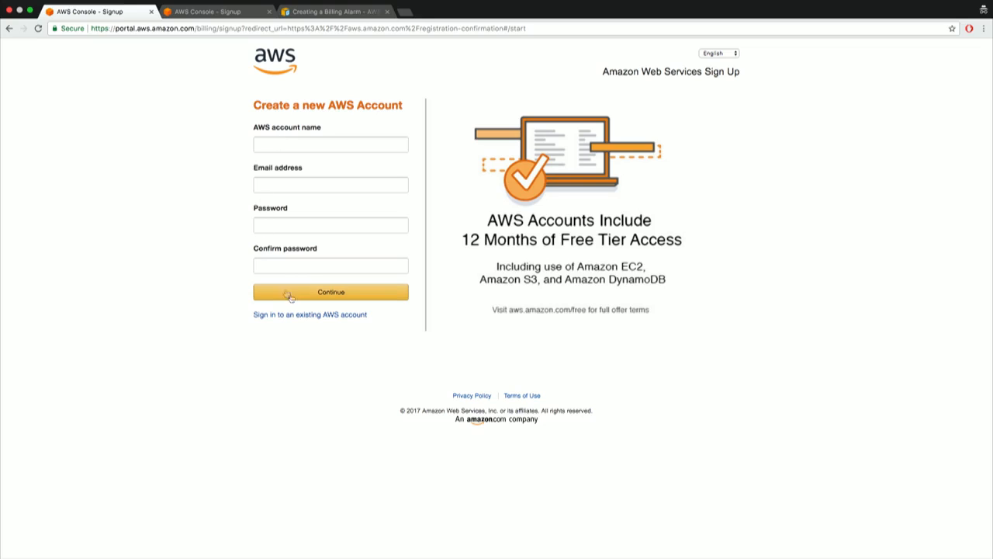
- Switch the contact form account type to Company, then back to Personal, keeping the full name
{"action": "left_click", "coordinate": [329, 292]}
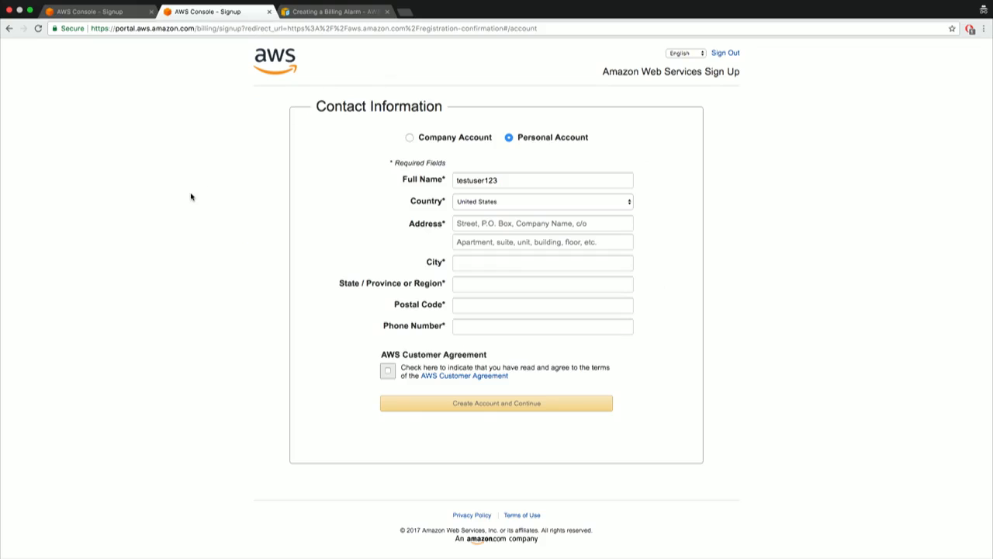
{"action": "left_click", "coordinate": [410, 136]}
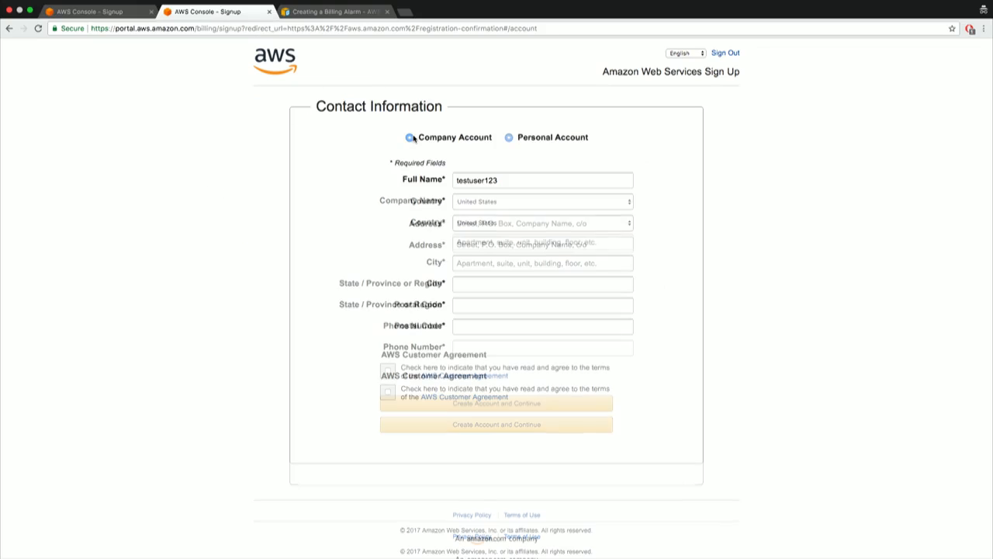
{"action": "left_click", "coordinate": [409, 137]}
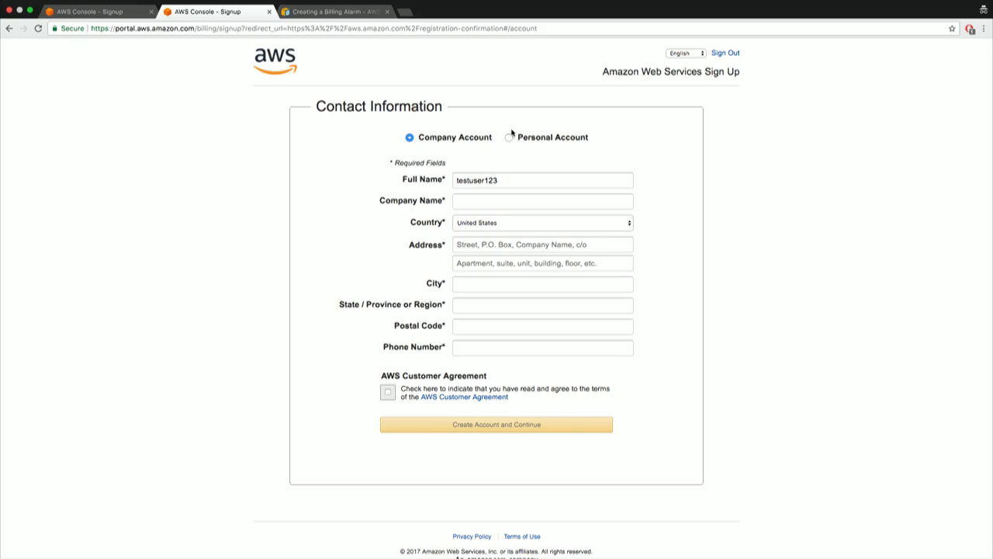
{"action": "left_click", "coordinate": [509, 136]}
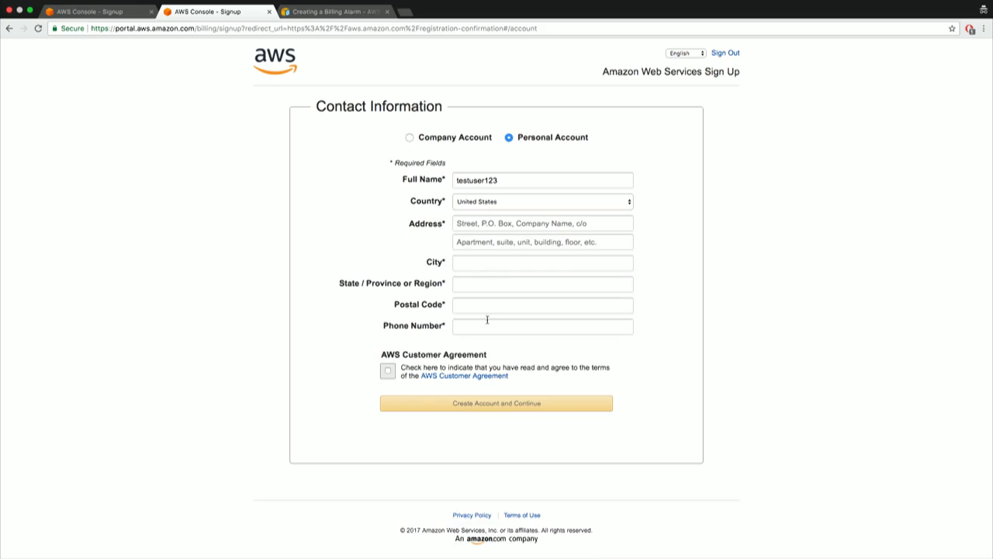
{"action": "mouse_move", "coordinate": [252, 298]}
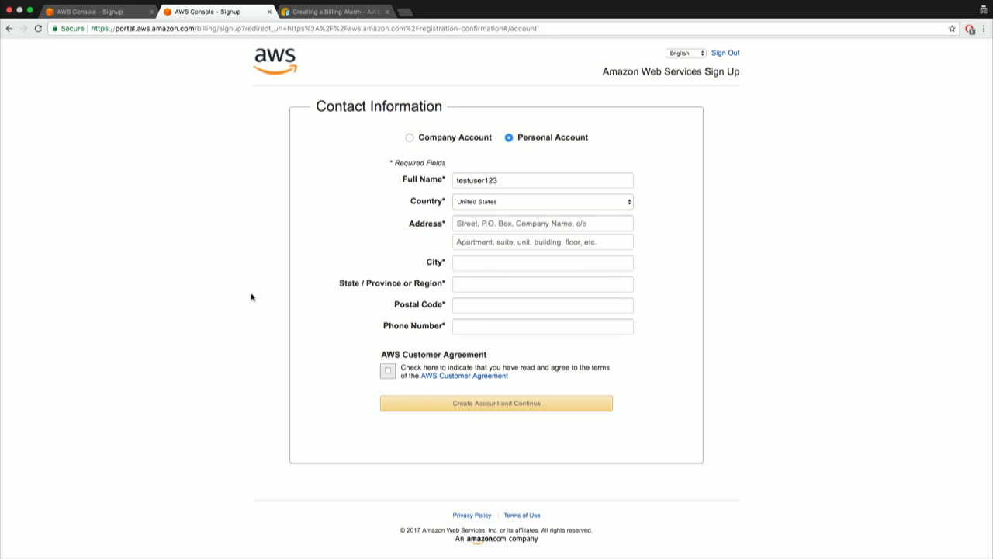
{"action": "mouse_move", "coordinate": [306, 124]}
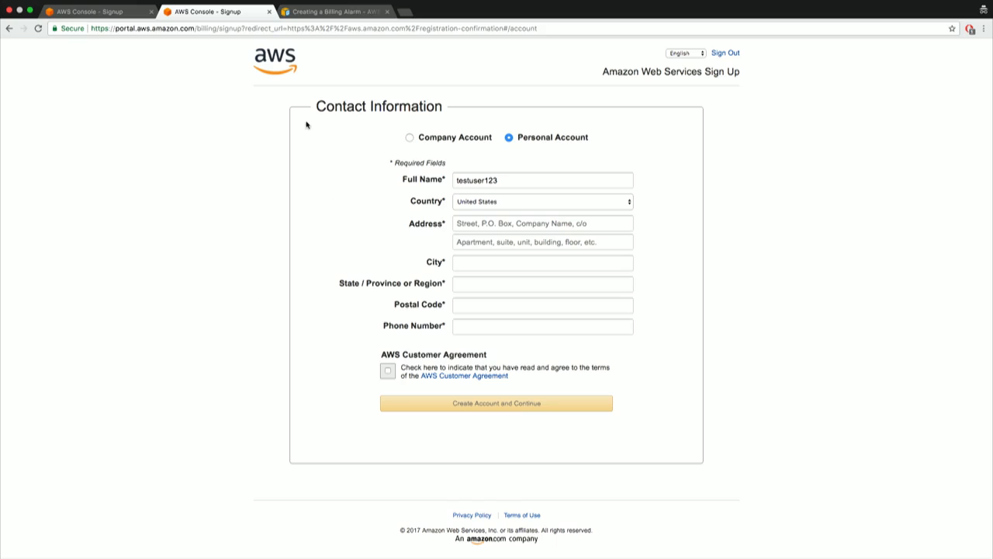
{"action": "mouse_move", "coordinate": [258, 103]}
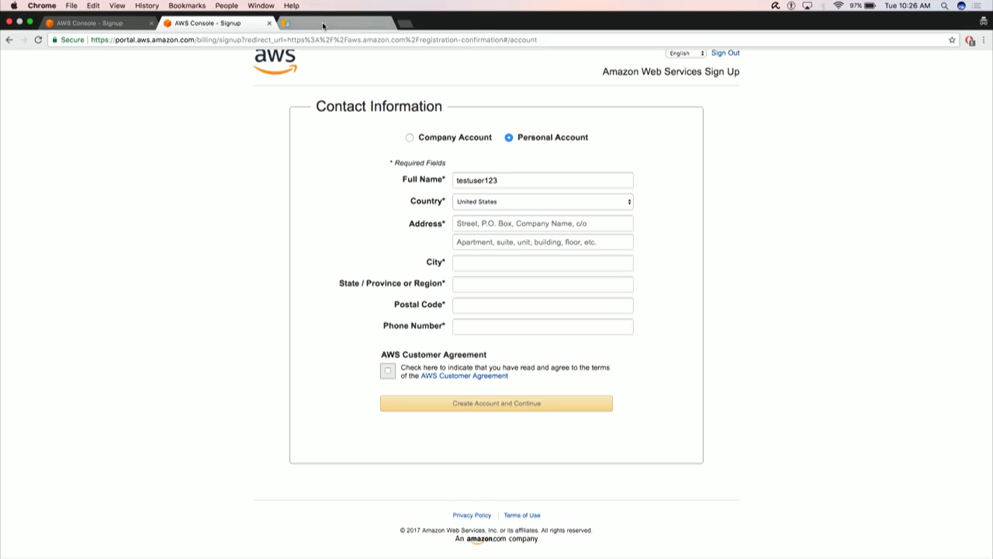
{"action": "mouse_move", "coordinate": [287, 23]}
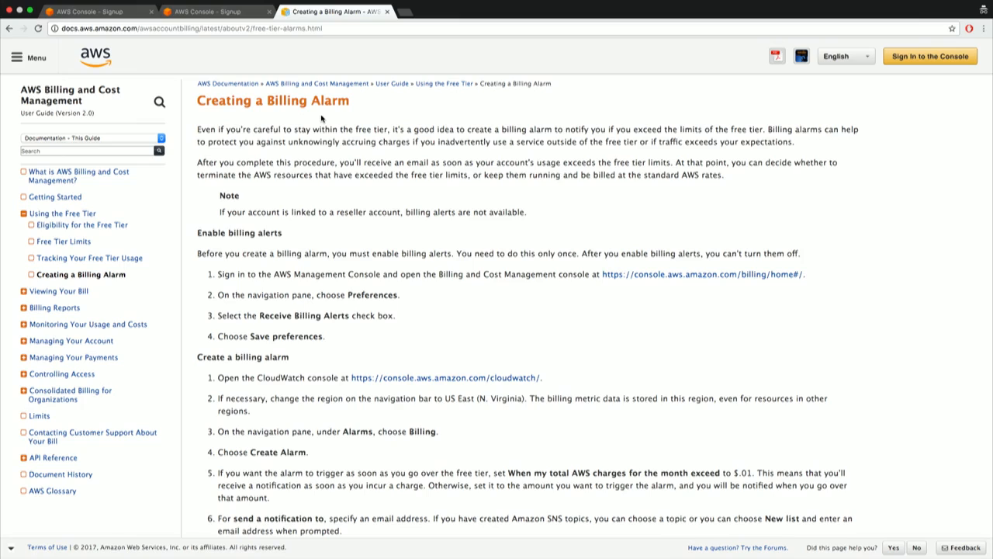
{"action": "mouse_move", "coordinate": [205, 105]}
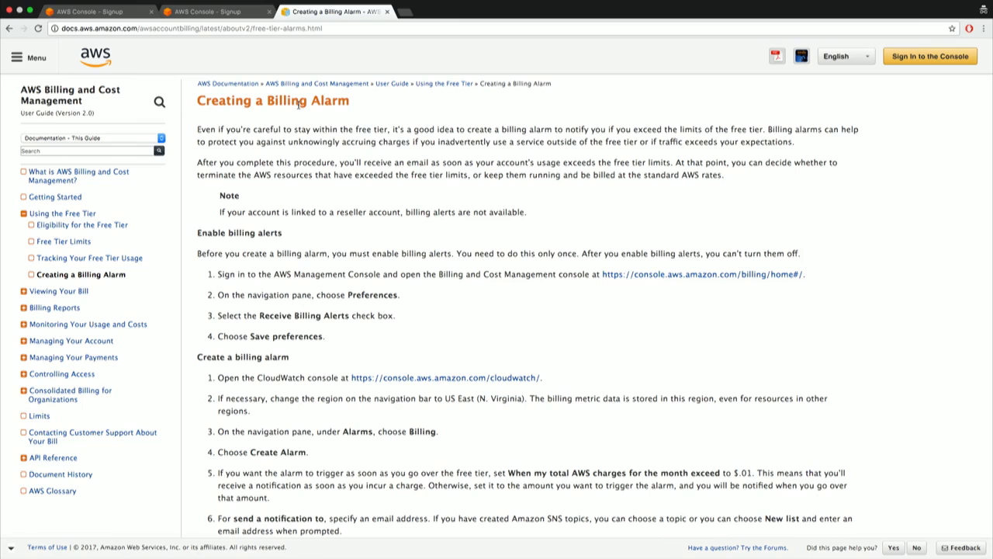
{"action": "mouse_move", "coordinate": [361, 140]}
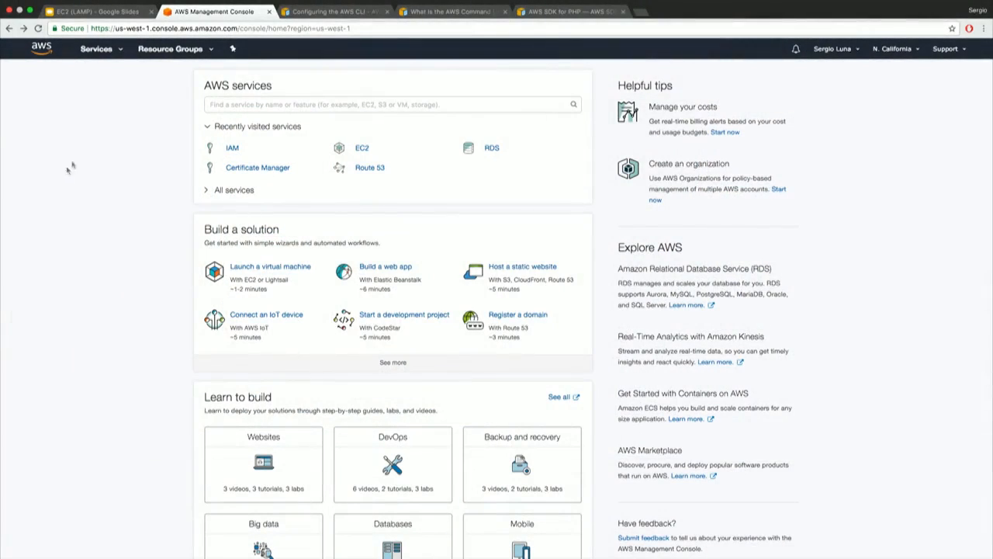
{"action": "mouse_move", "coordinate": [96, 143]}
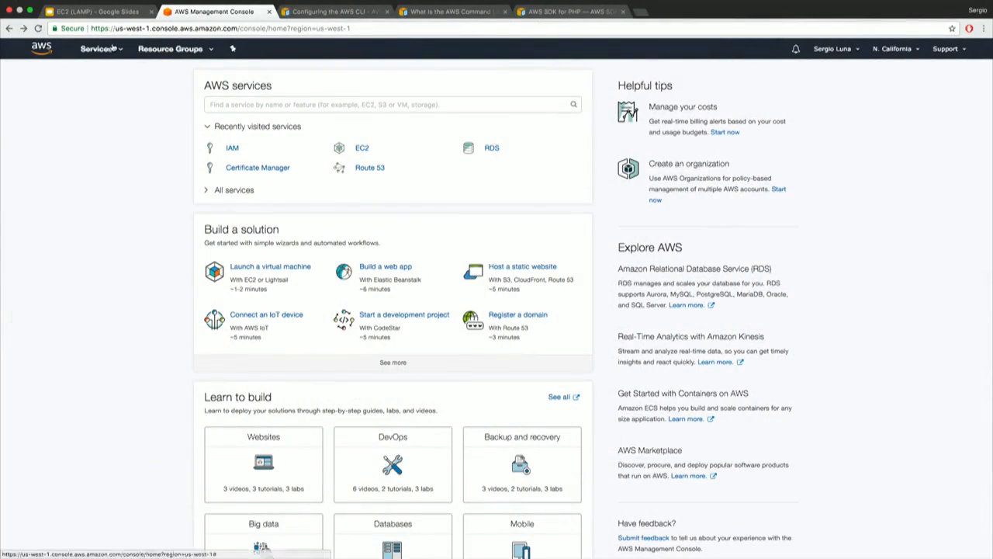
- Reach the IAM dashboard from the Services menu under Security, Identity & Compliance
{"action": "left_click", "coordinate": [96, 48]}
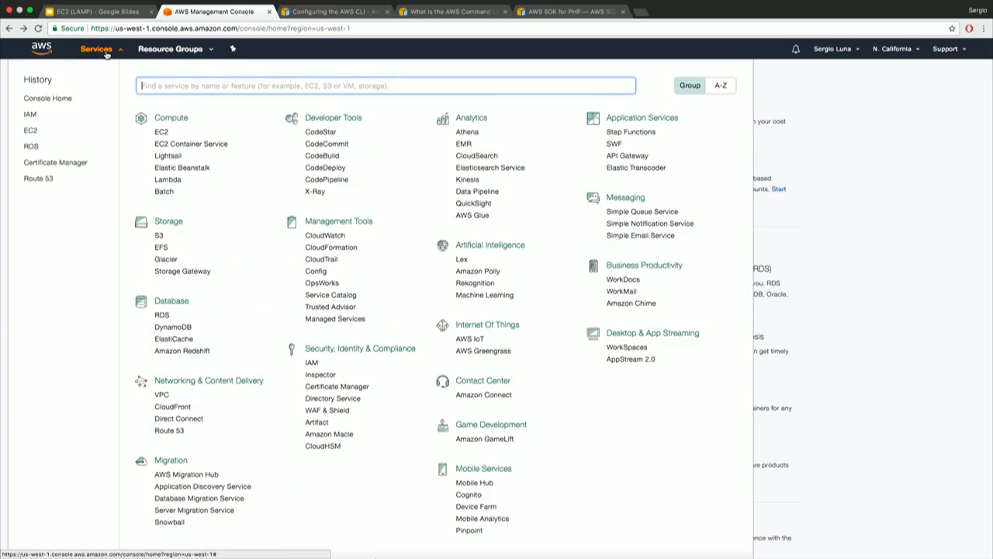
{"action": "mouse_move", "coordinate": [329, 345]}
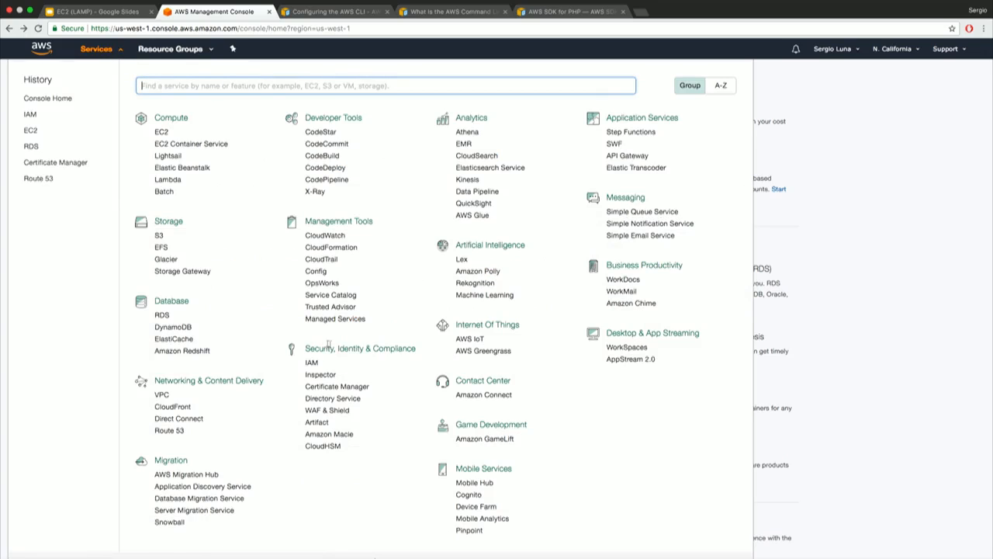
{"action": "mouse_move", "coordinate": [310, 363]}
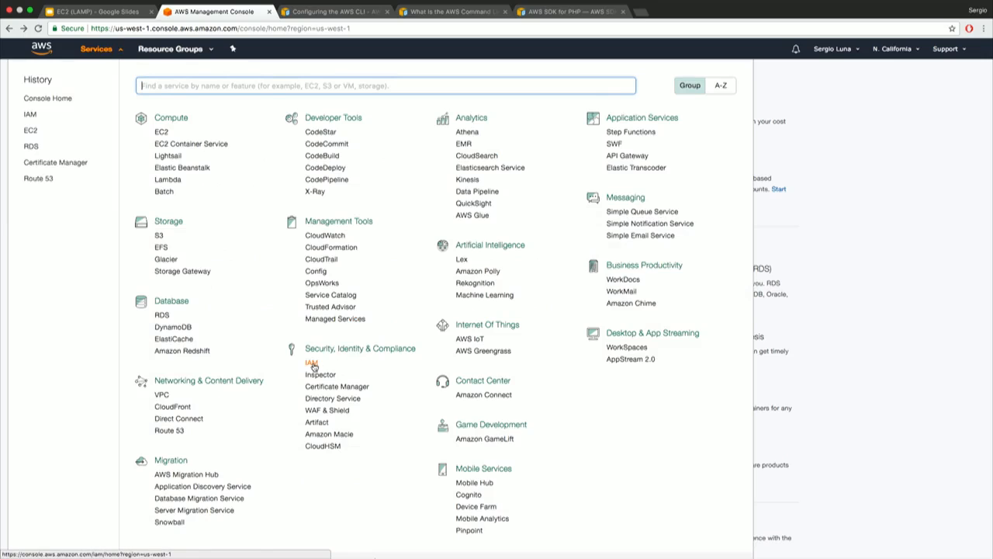
{"action": "left_click", "coordinate": [304, 364]}
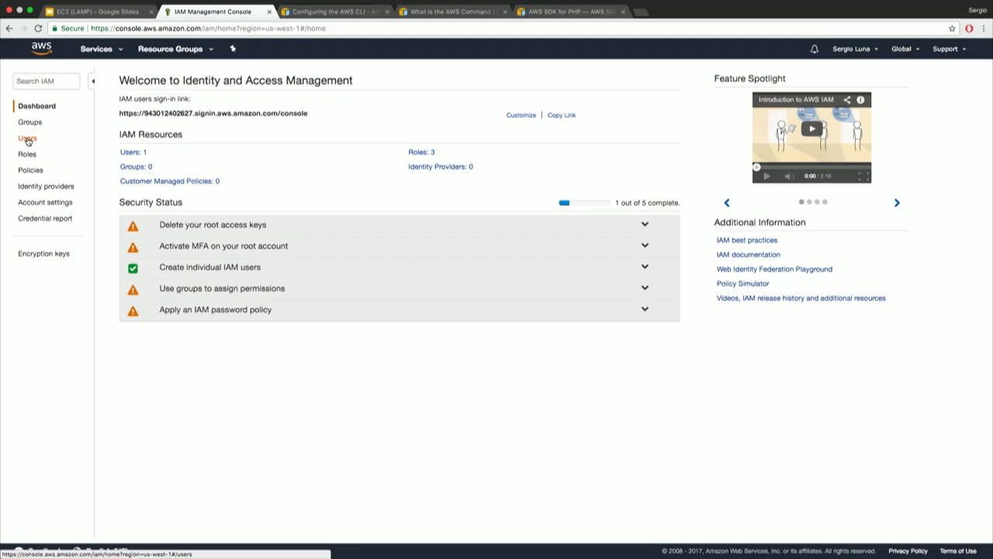
- View the IAM users list, start the Add user form and cancel back to the list
{"action": "left_click", "coordinate": [28, 138]}
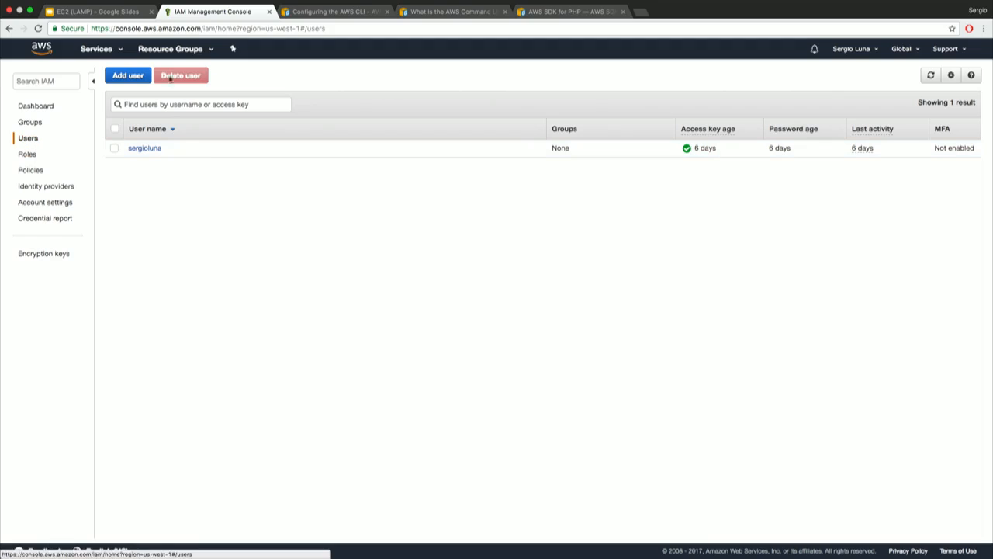
{"action": "left_click", "coordinate": [127, 75]}
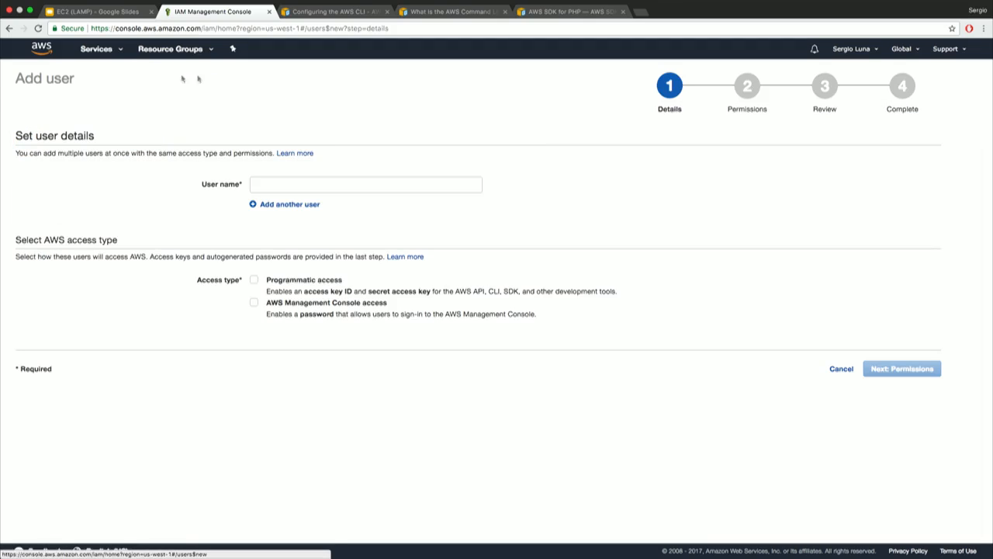
{"action": "left_click", "coordinate": [365, 183]}
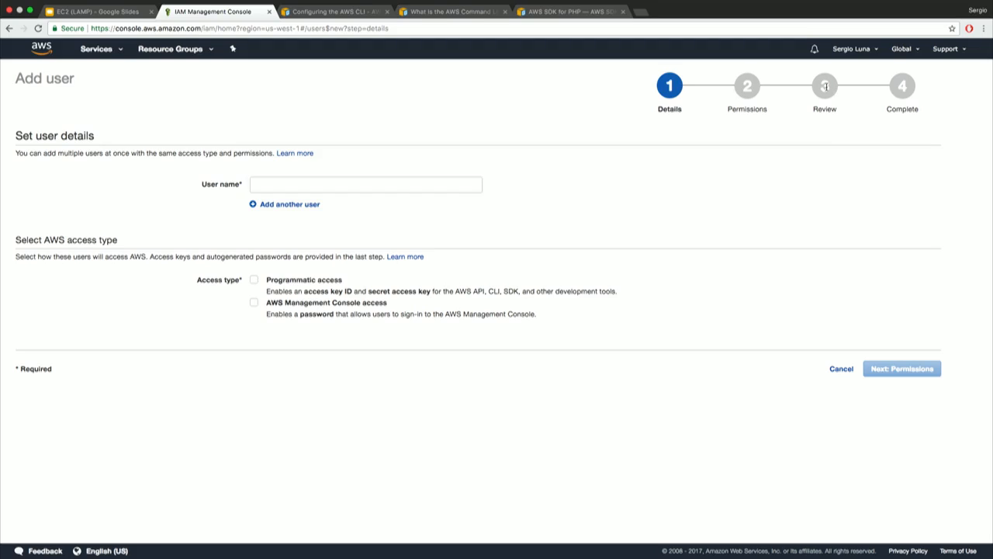
{"action": "mouse_move", "coordinate": [819, 89]}
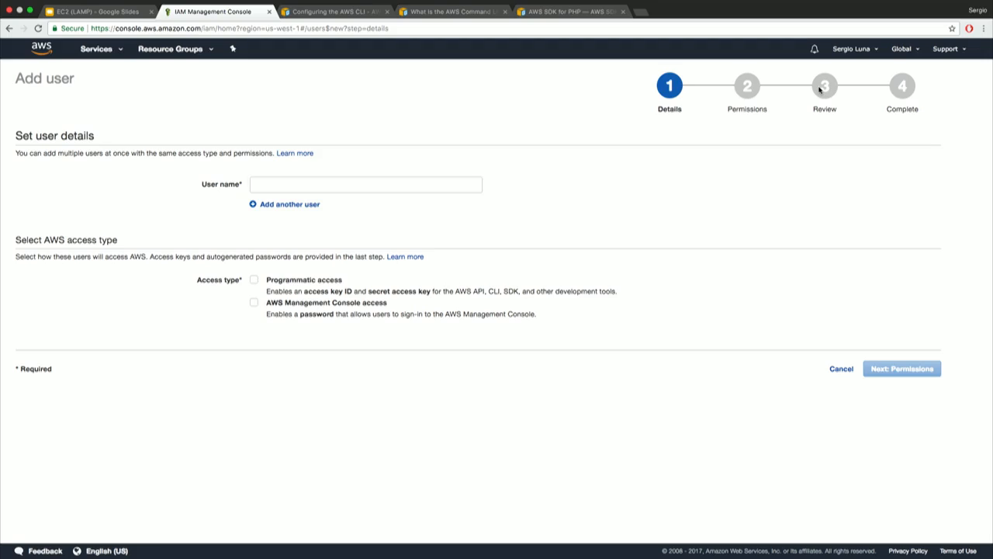
{"action": "mouse_move", "coordinate": [842, 369]}
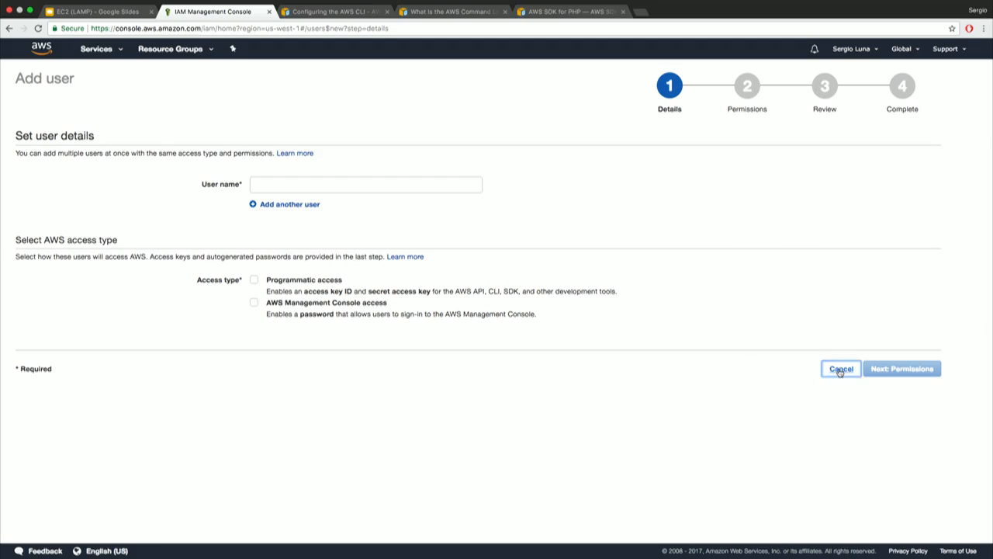
{"action": "left_click", "coordinate": [841, 369]}
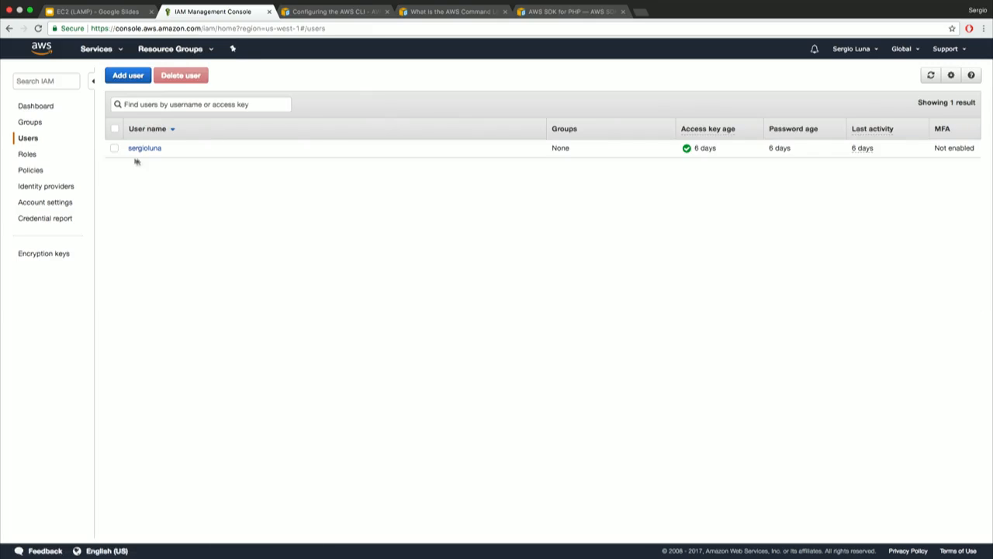
- For user sergioluna, begin attaching existing policies directly and search for 'ec2'
{"action": "left_click", "coordinate": [144, 149]}
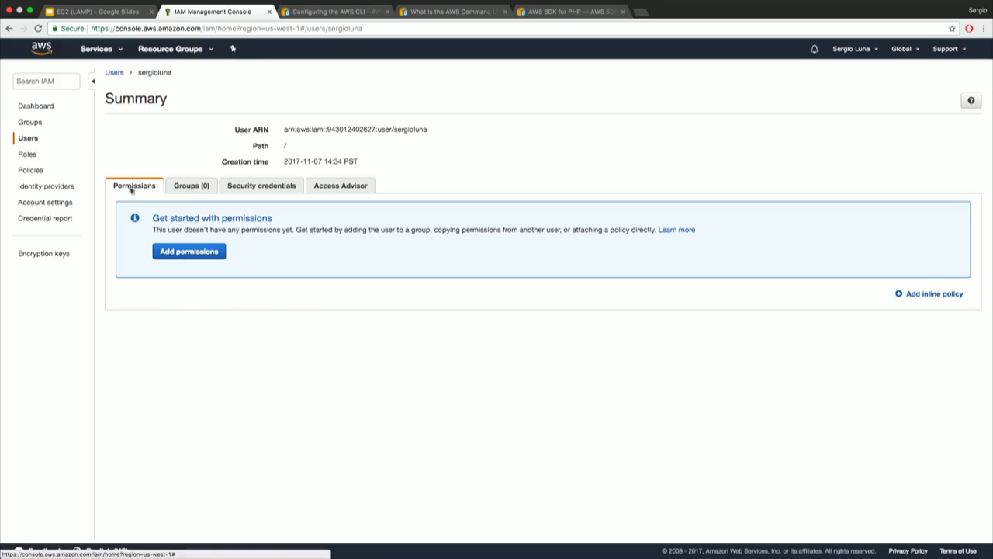
{"action": "left_click", "coordinate": [190, 251]}
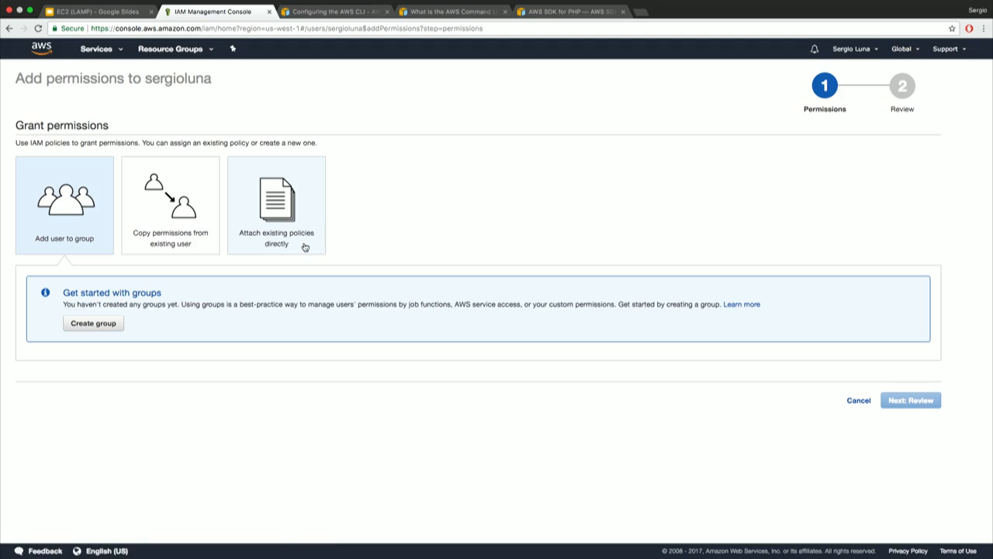
{"action": "left_click", "coordinate": [277, 202]}
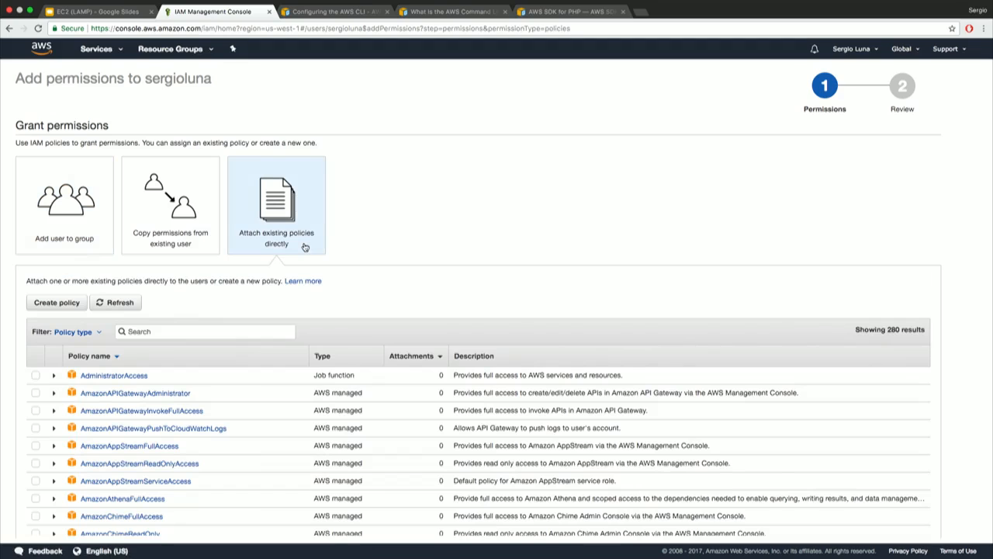
{"action": "mouse_move", "coordinate": [370, 307]}
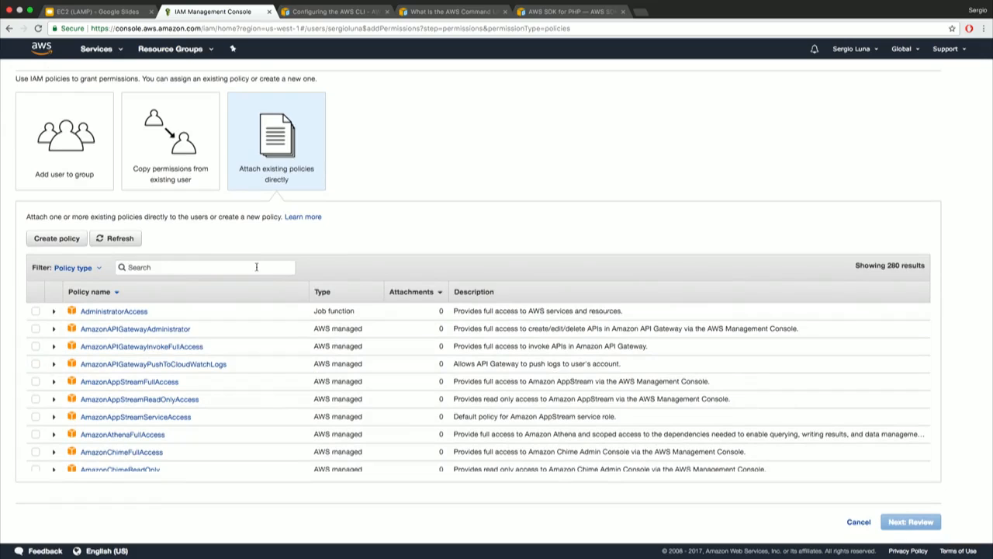
{"action": "type", "text": "ec2"}
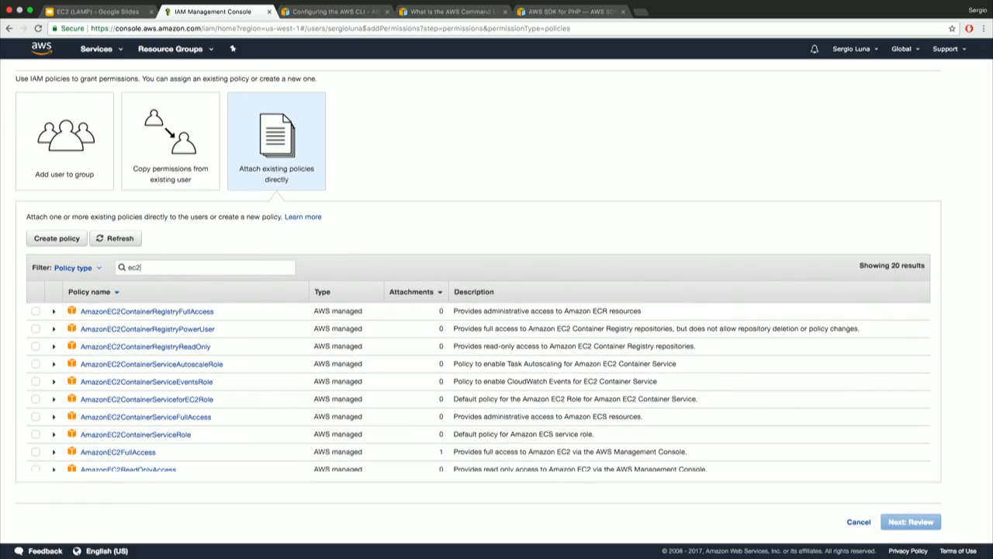
- Select AmazonEC2FullAccess, review it and confirm attaching it to the user
{"action": "scroll", "scroll_direction": "down", "scroll_amount": 3}
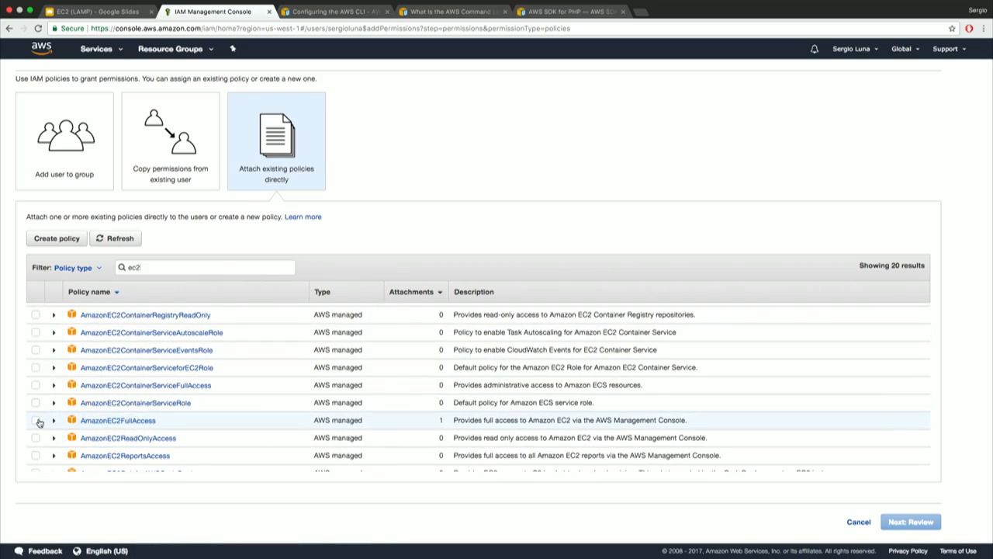
{"action": "left_click", "coordinate": [35, 420]}
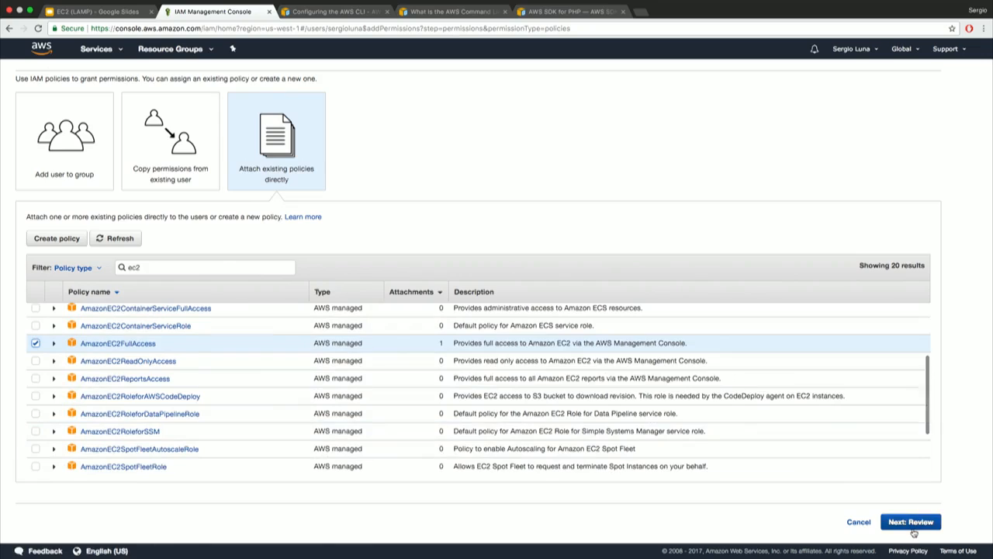
{"action": "left_click", "coordinate": [910, 522]}
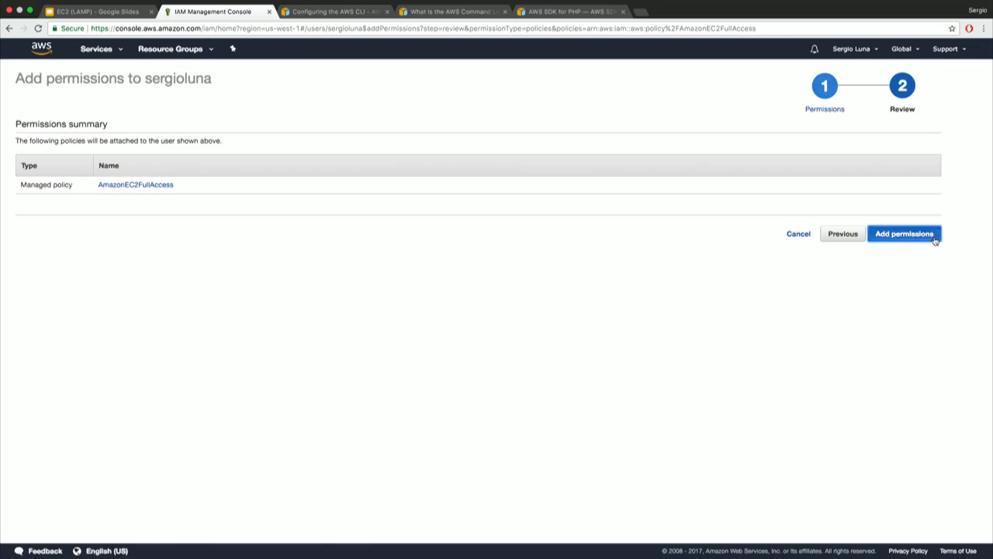
{"action": "left_click", "coordinate": [903, 233]}
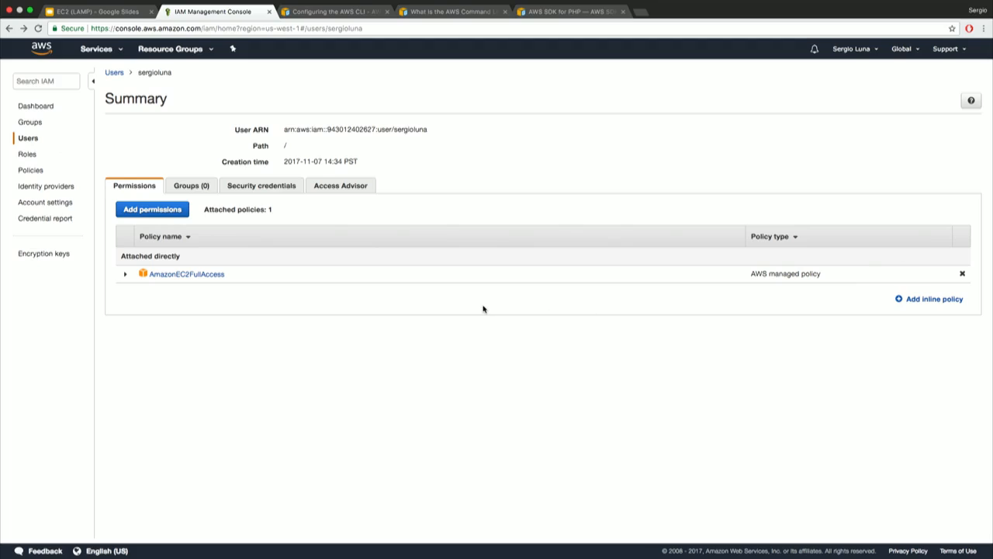
{"action": "mouse_move", "coordinate": [456, 324]}
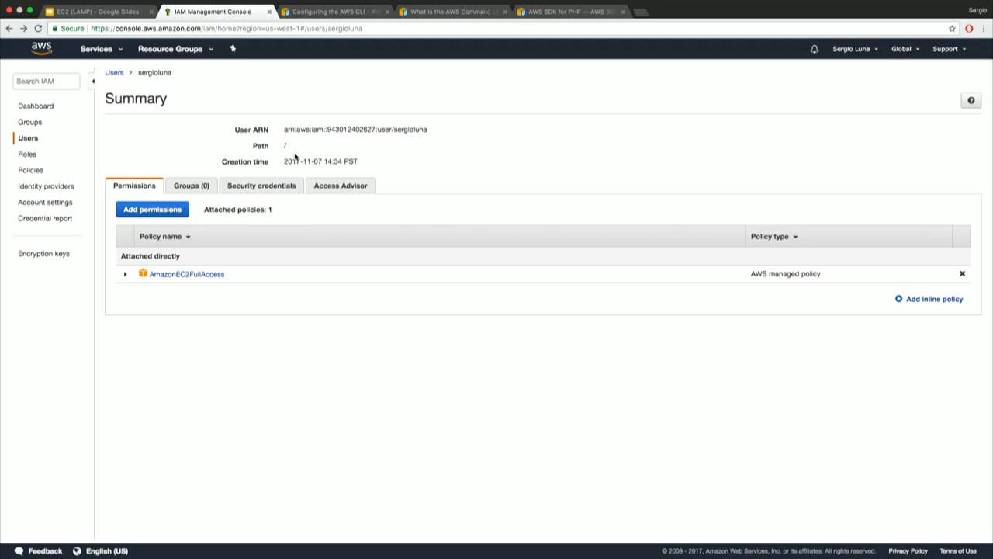
{"action": "mouse_move", "coordinate": [69, 159]}
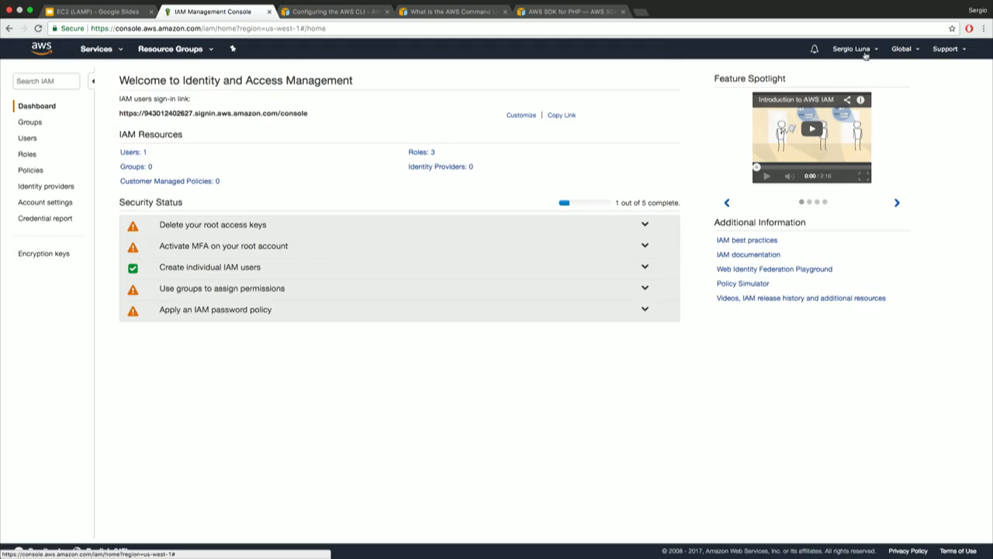
- From My Security Credentials, create a new root access key and download its key file
{"action": "left_click", "coordinate": [851, 48]}
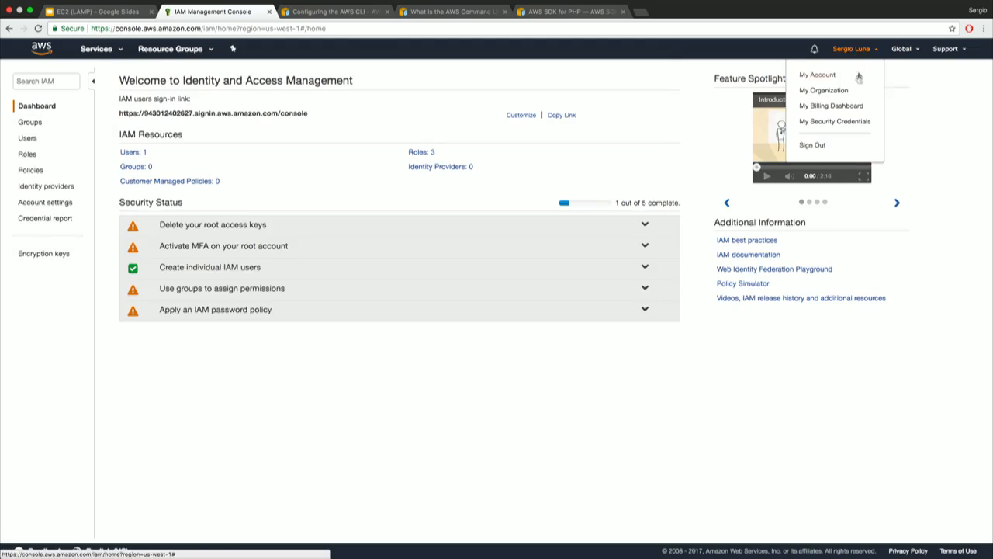
{"action": "left_click", "coordinate": [835, 121]}
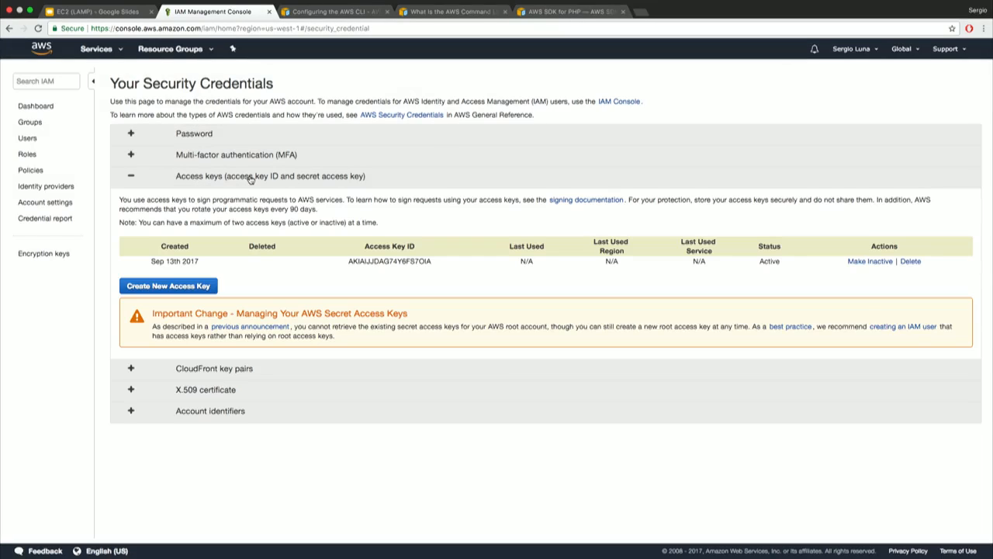
{"action": "left_click", "coordinate": [168, 285]}
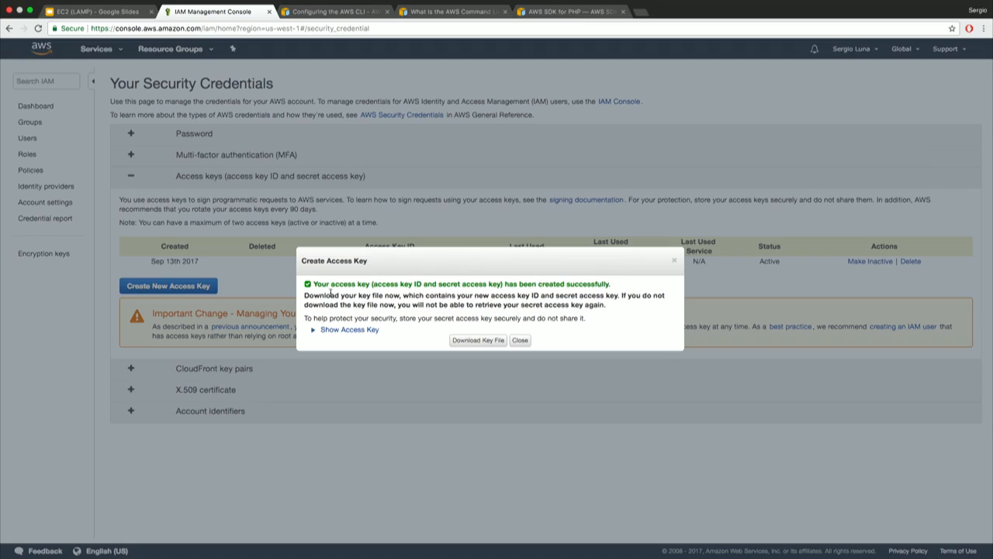
{"action": "left_click", "coordinate": [478, 340]}
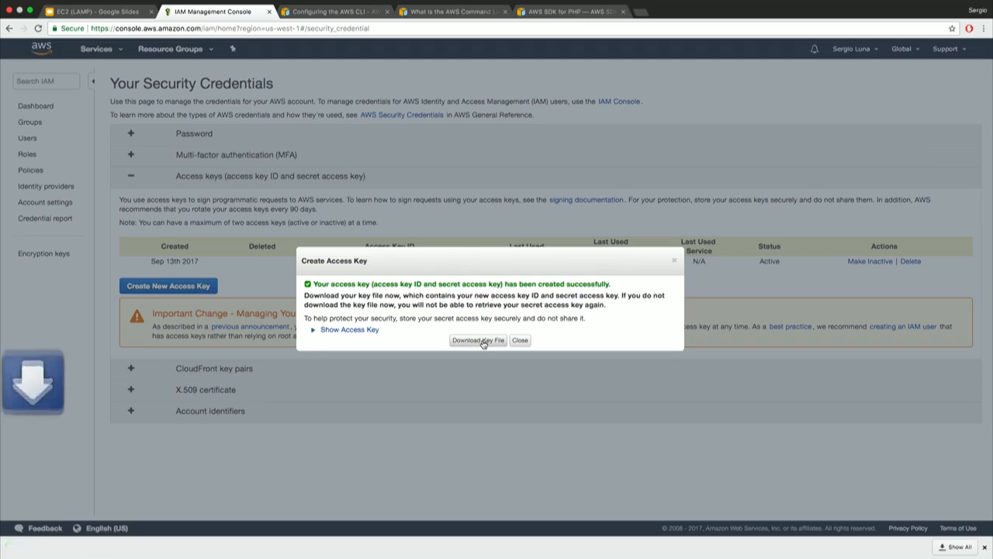
- View the rootkey file in Numbers, inspecting the AWSAccessKeyId and AWSSecretKey cells
{"action": "left_click", "coordinate": [479, 340]}
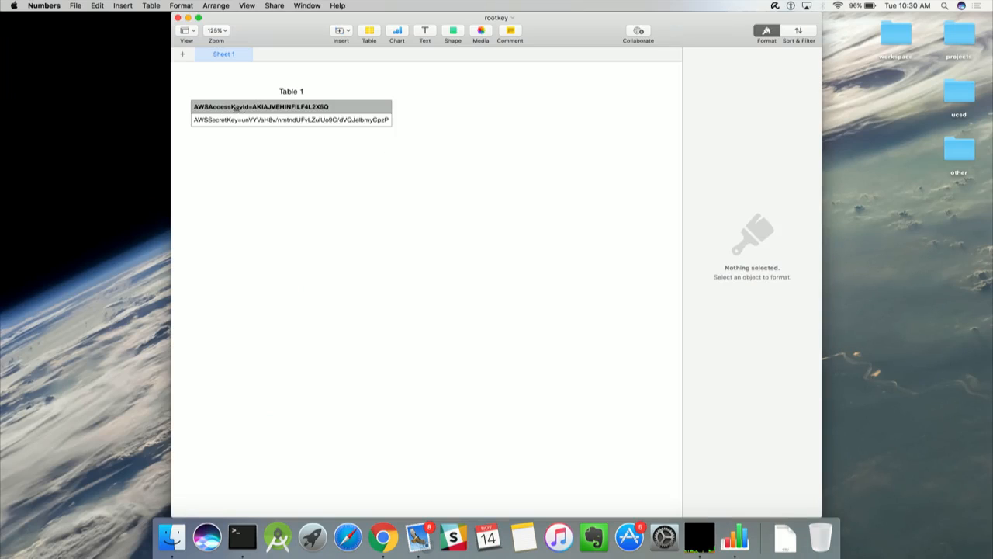
{"action": "left_click", "coordinate": [292, 106]}
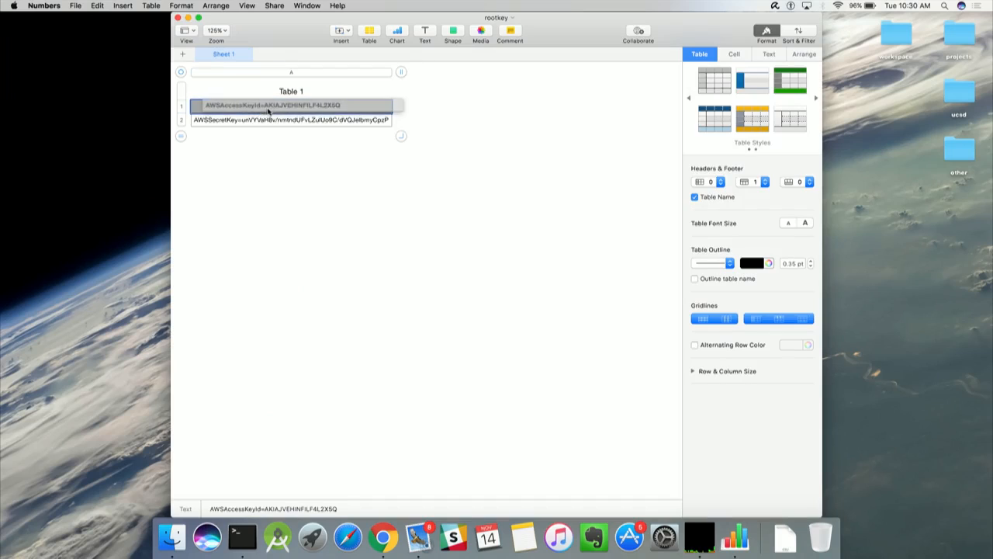
{"action": "left_click", "coordinate": [292, 105]}
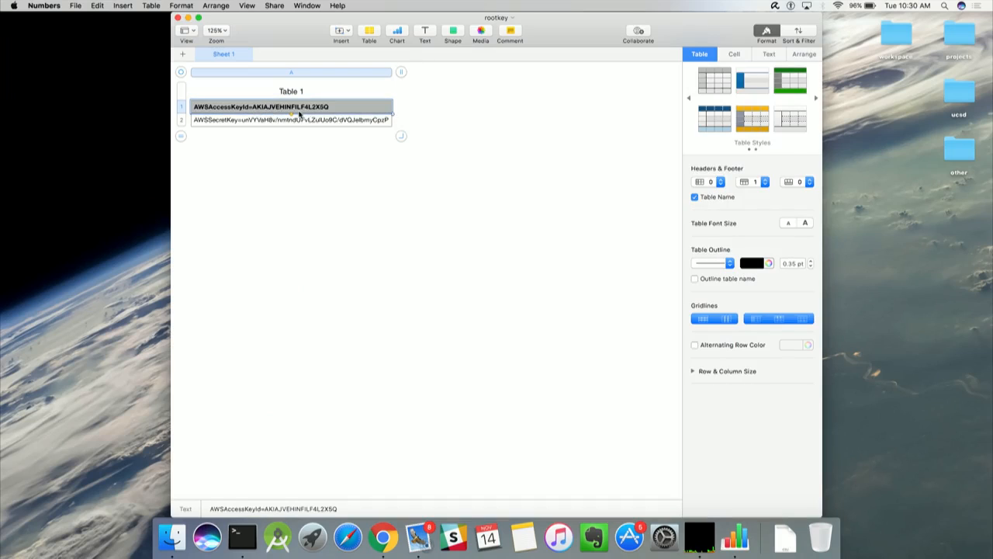
{"action": "left_click", "coordinate": [292, 120]}
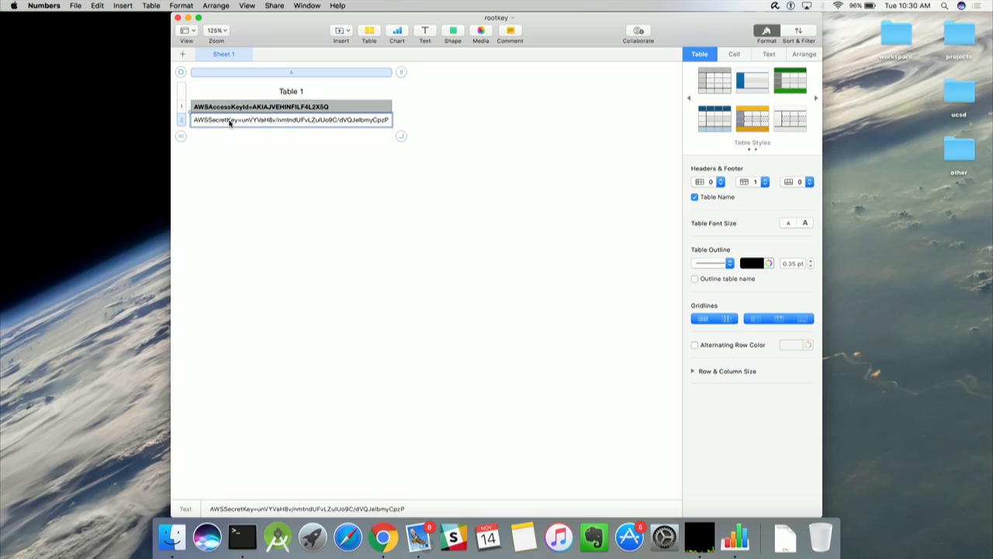
{"action": "mouse_move", "coordinate": [317, 127]}
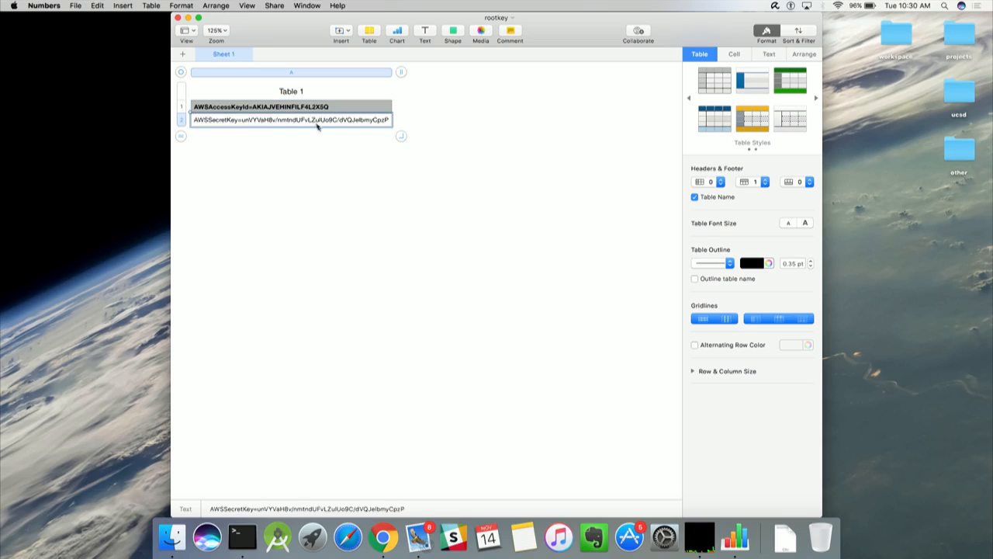
{"action": "mouse_move", "coordinate": [329, 137]}
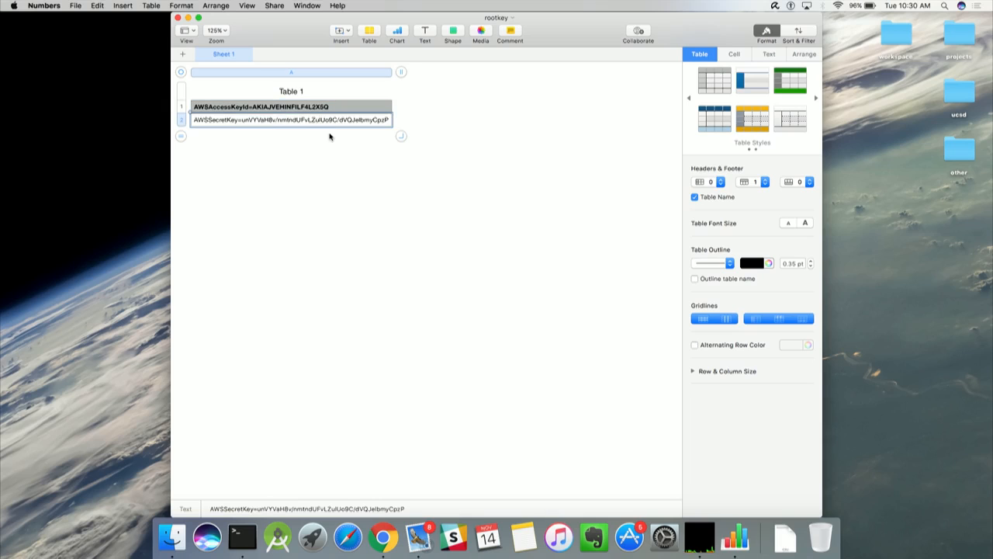
{"action": "mouse_move", "coordinate": [366, 187]}
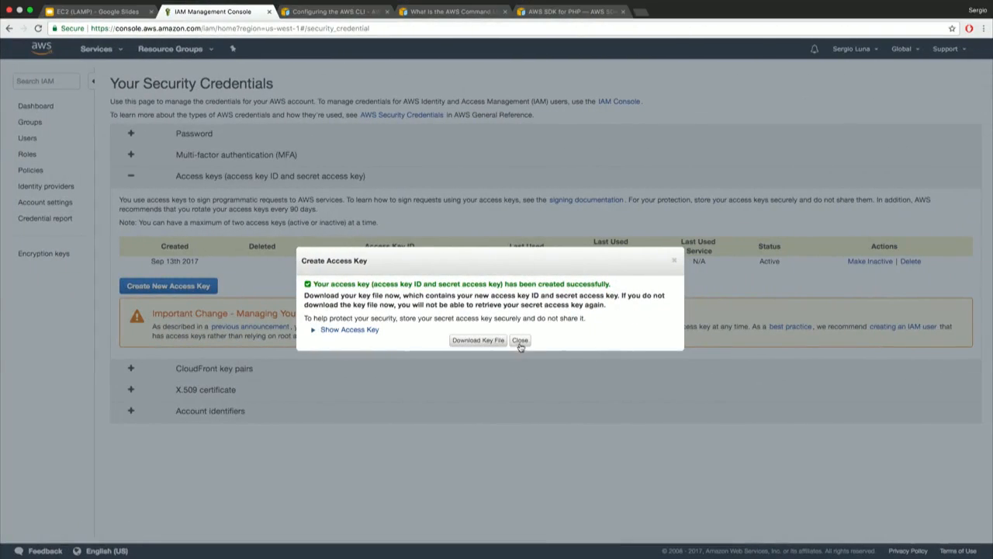
- Dismiss the Create Access Key notice so the table lists both active keys
{"action": "left_click", "coordinate": [520, 339]}
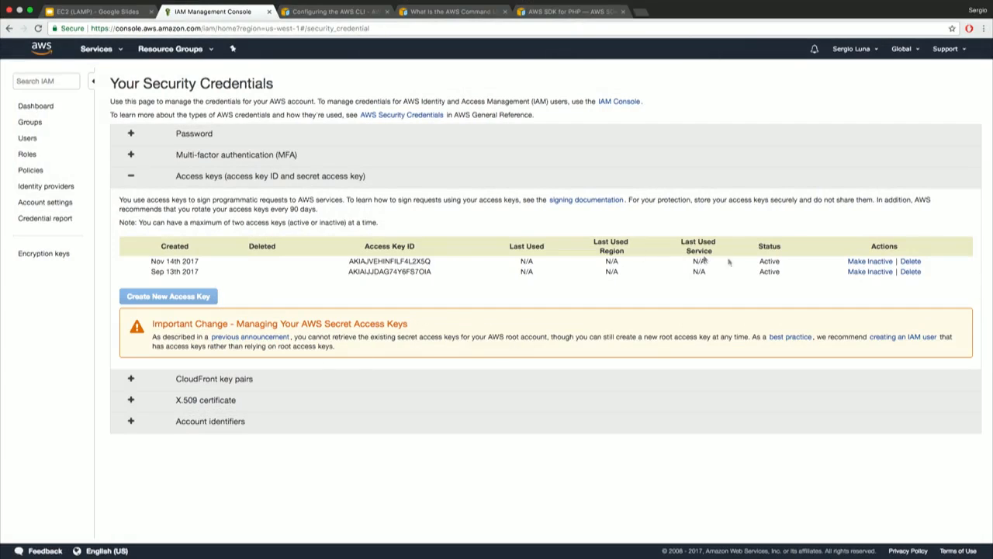
{"action": "mouse_move", "coordinate": [784, 273]}
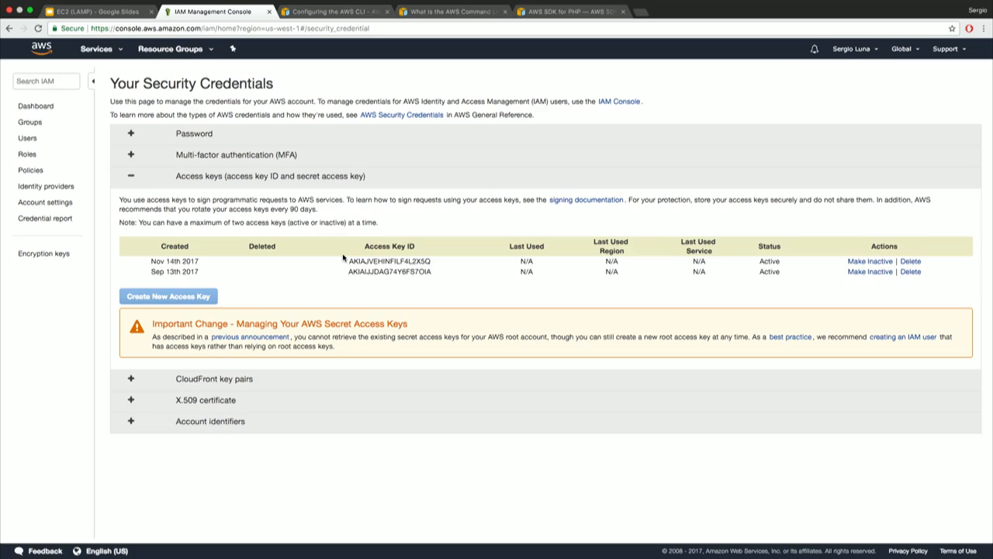
{"action": "mouse_move", "coordinate": [358, 259]}
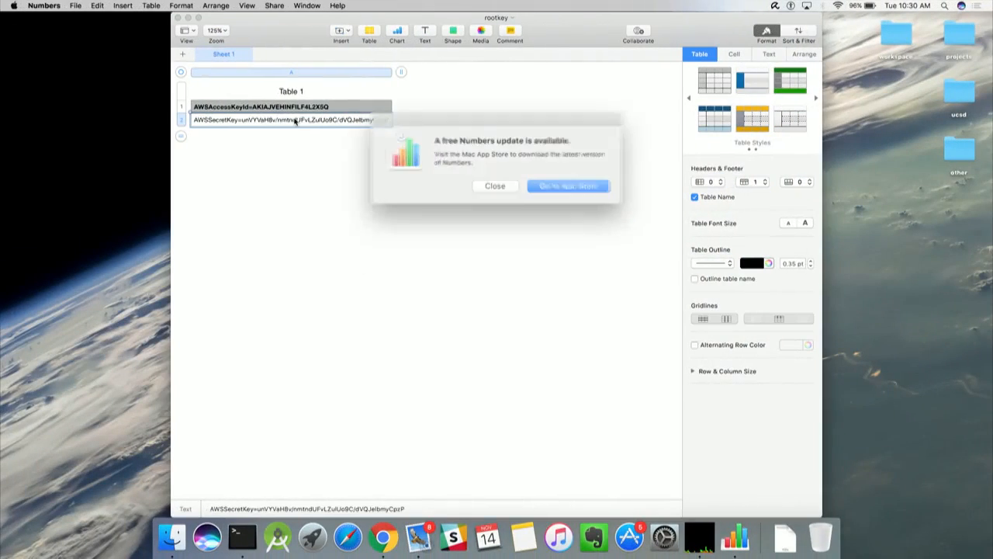
- Run sudo apt-get install awscli on the Ubuntu SSH session, answering y, with the keys sheet at hand
{"action": "left_click", "coordinate": [495, 187]}
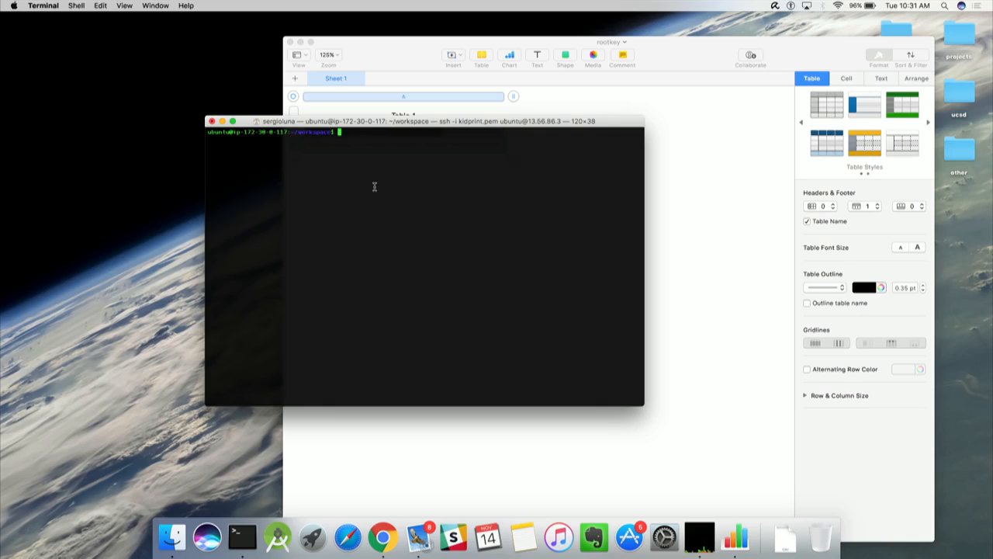
{"action": "type", "text": "sudo apt-get install awscli"}
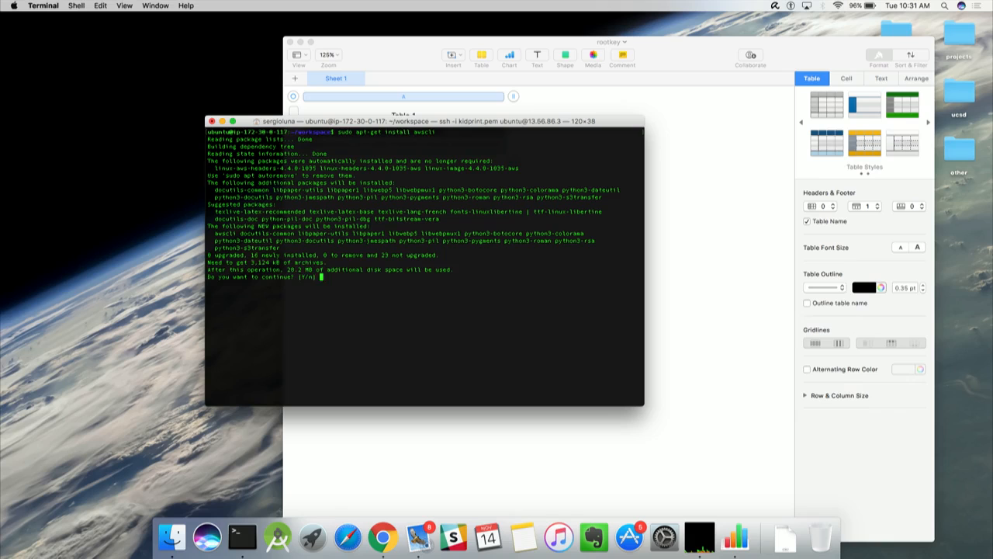
{"action": "type", "text": "y"}
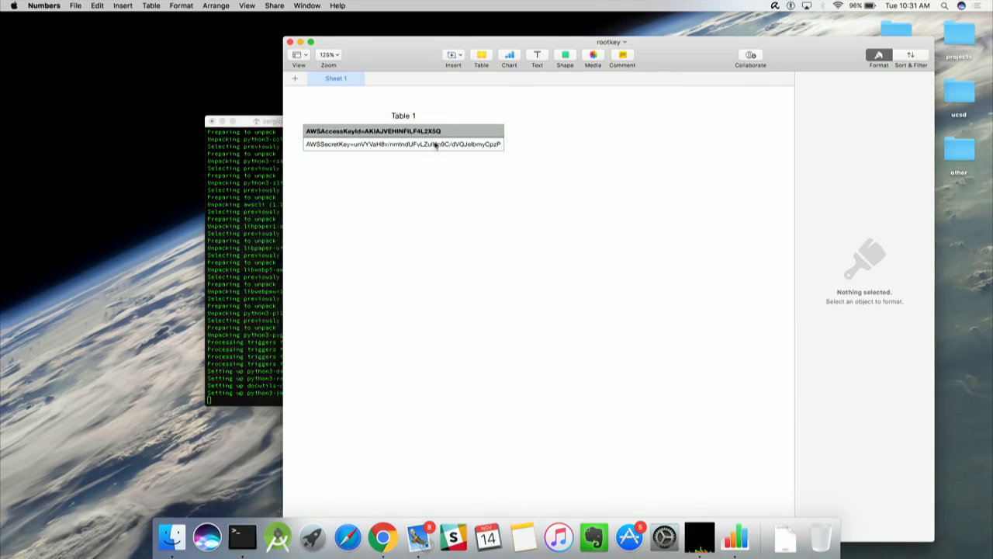
{"action": "left_click", "coordinate": [403, 131]}
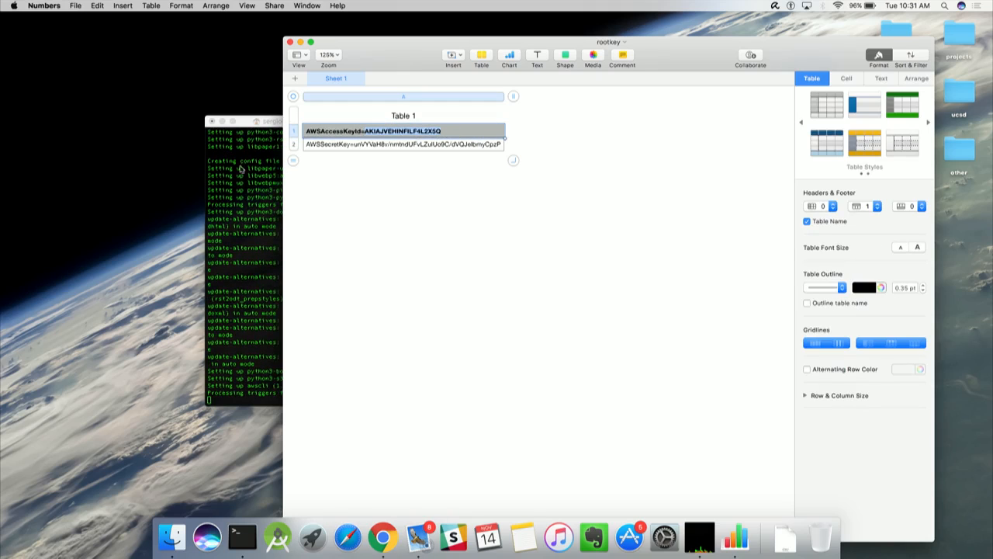
{"action": "left_click", "coordinate": [241, 169]}
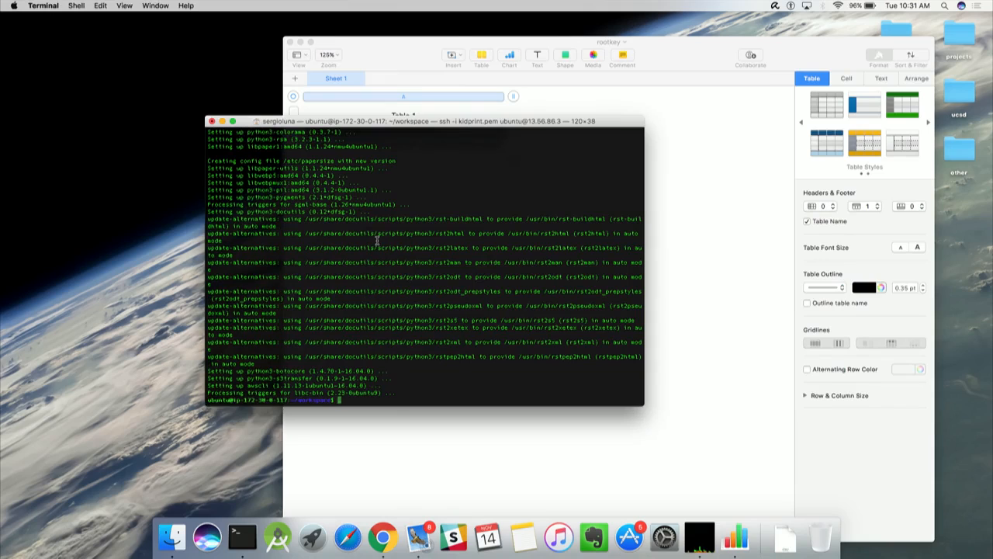
- Run aws configure with the new keys, region us-west-1 and json output format
{"action": "type", "text": "aws configure"}
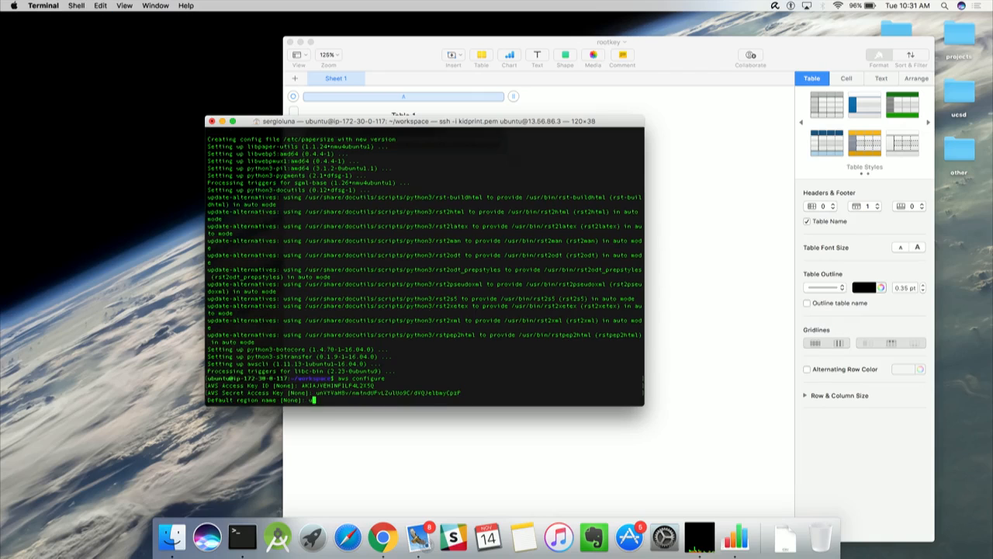
{"action": "type", "text": "us-west-"}
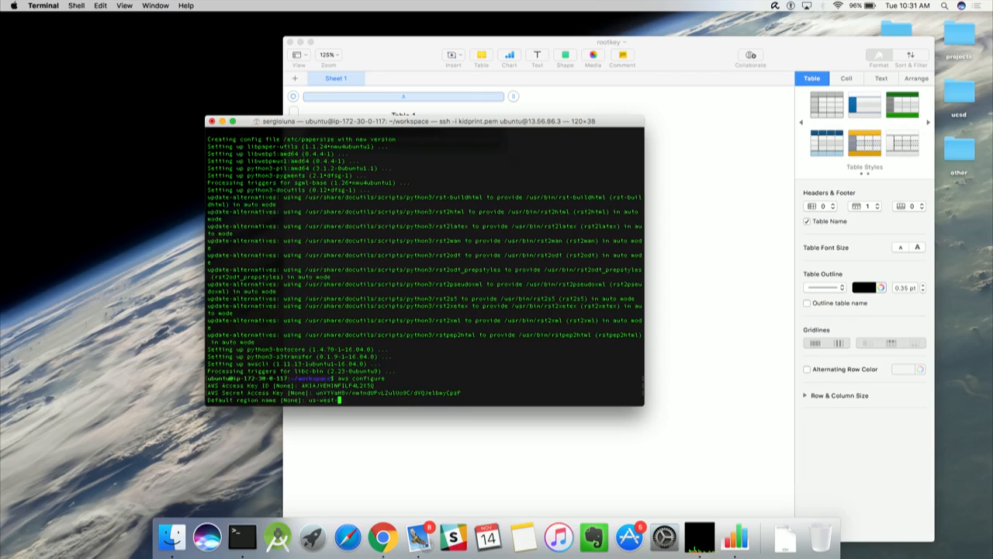
{"action": "key", "text": "enter"}
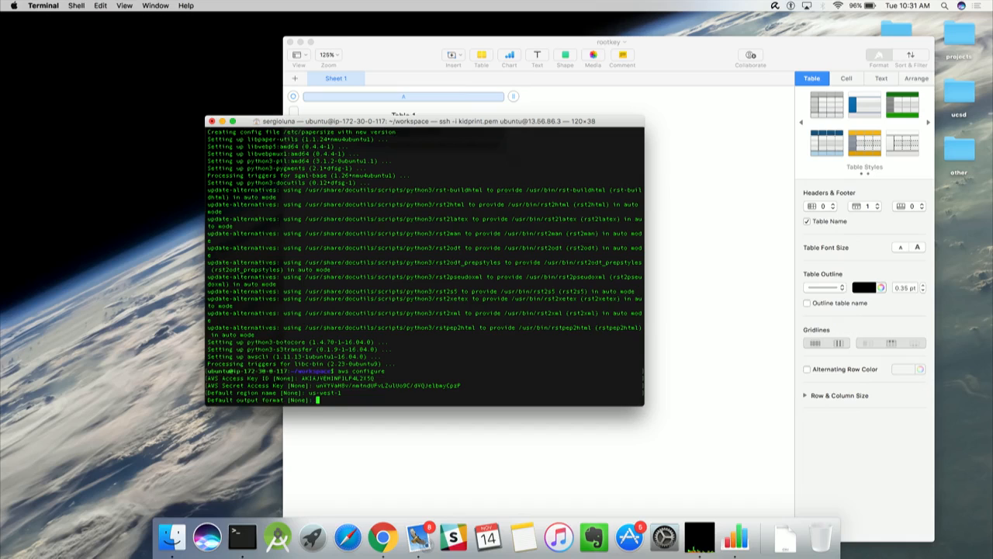
{"action": "type", "text": "json"}
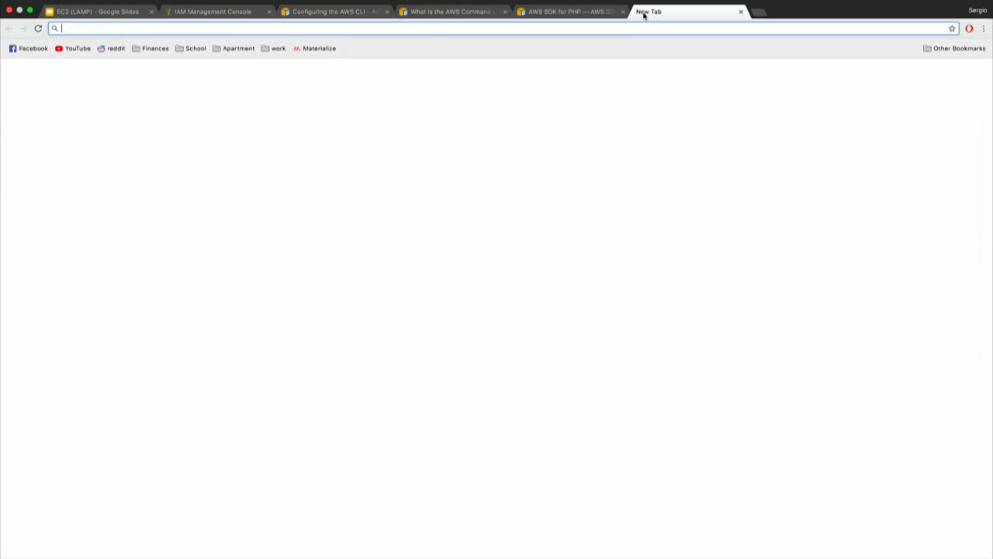
- Search Google for 'aws regions', view the Regions and Endpoints page and check the EC2 console tab
{"action": "type", "text": "aws regions"}
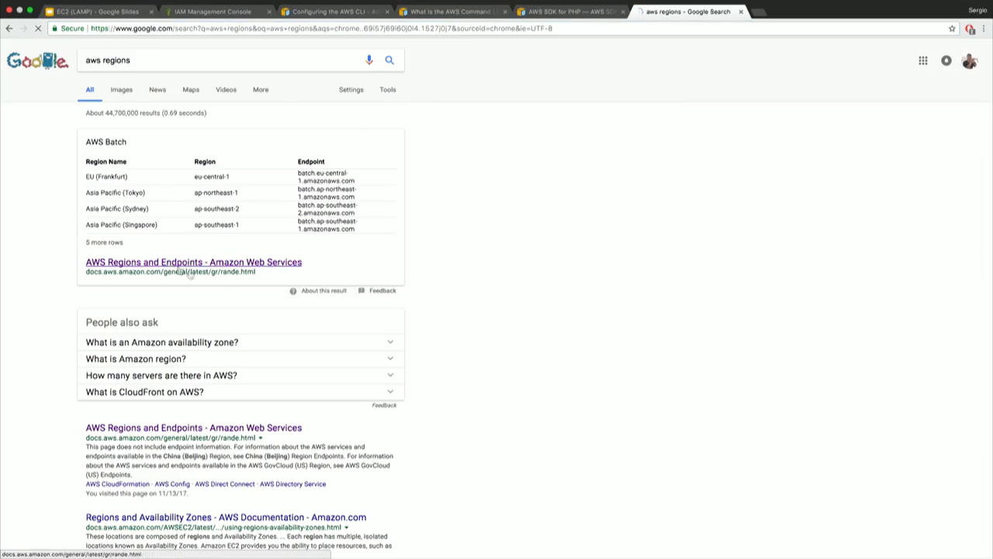
{"action": "left_click", "coordinate": [192, 260]}
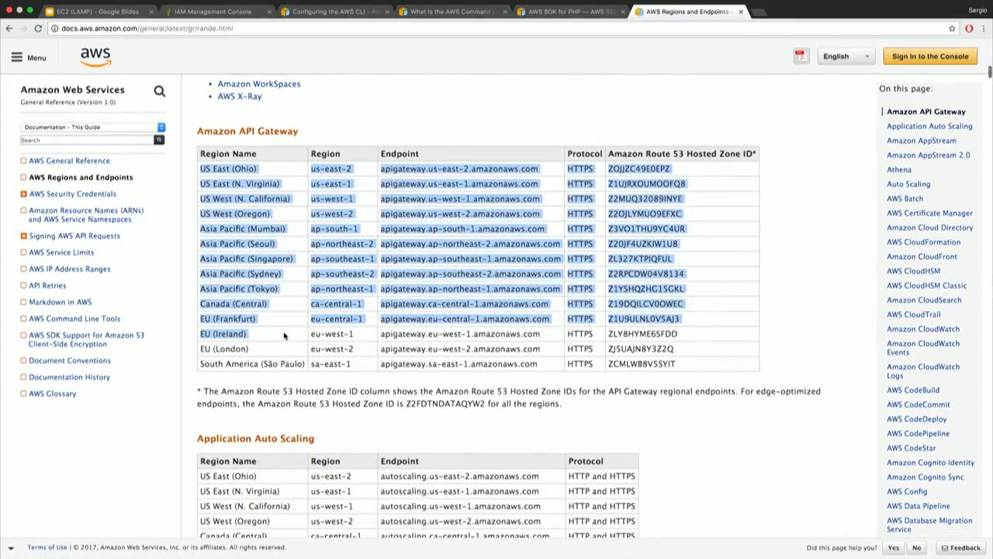
{"action": "left_click", "coordinate": [210, 11]}
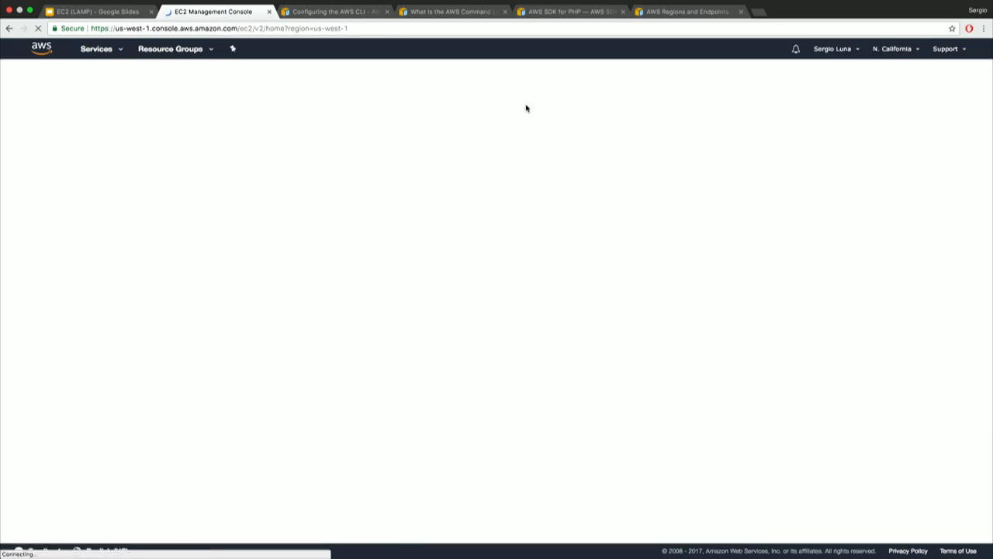
{"action": "left_click", "coordinate": [894, 48]}
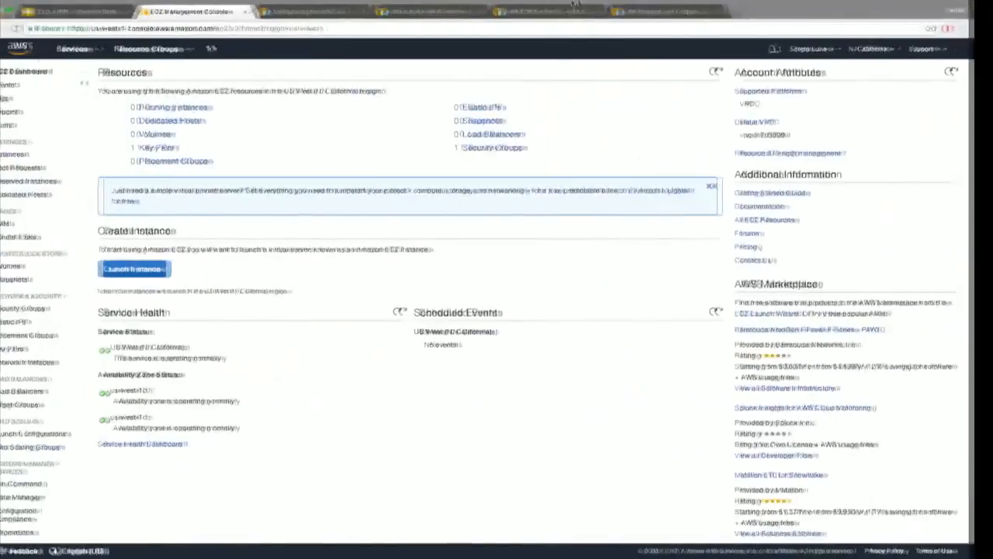
{"action": "left_click", "coordinate": [686, 11]}
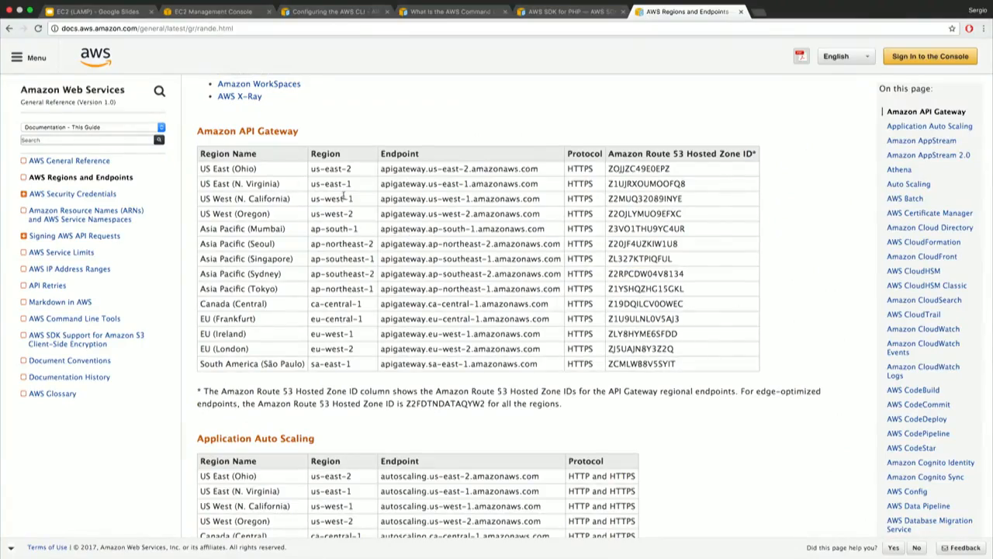
{"action": "double_click", "coordinate": [330, 199]}
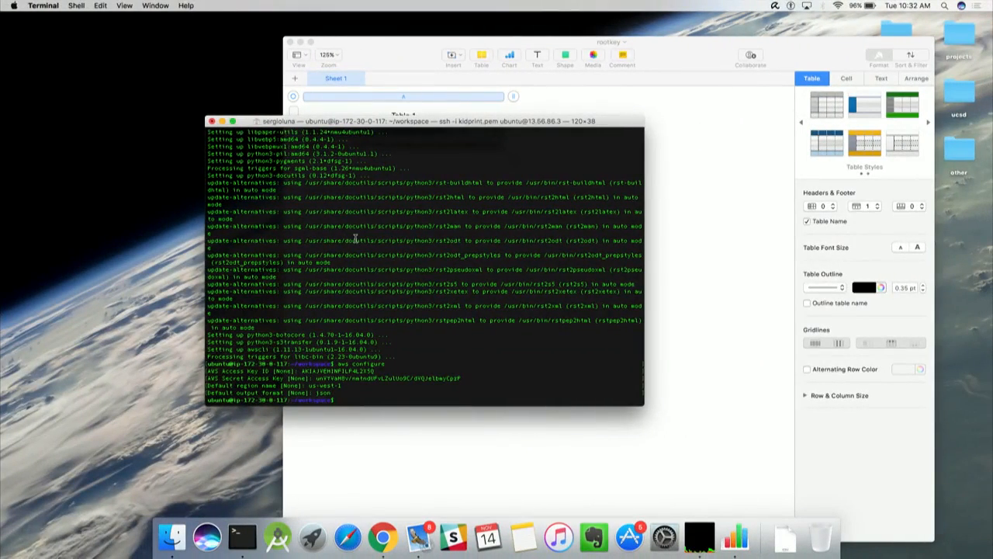
- List the account's three S3 buckets with aws s3 ls, then show the aws help usage summary
{"action": "type", "text": "aws"}
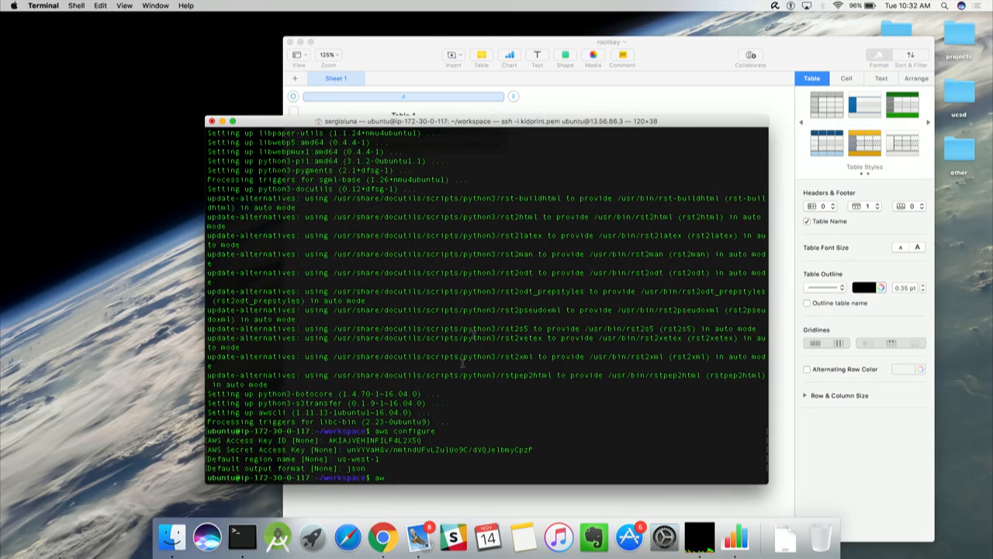
{"action": "type", "text": "cl"}
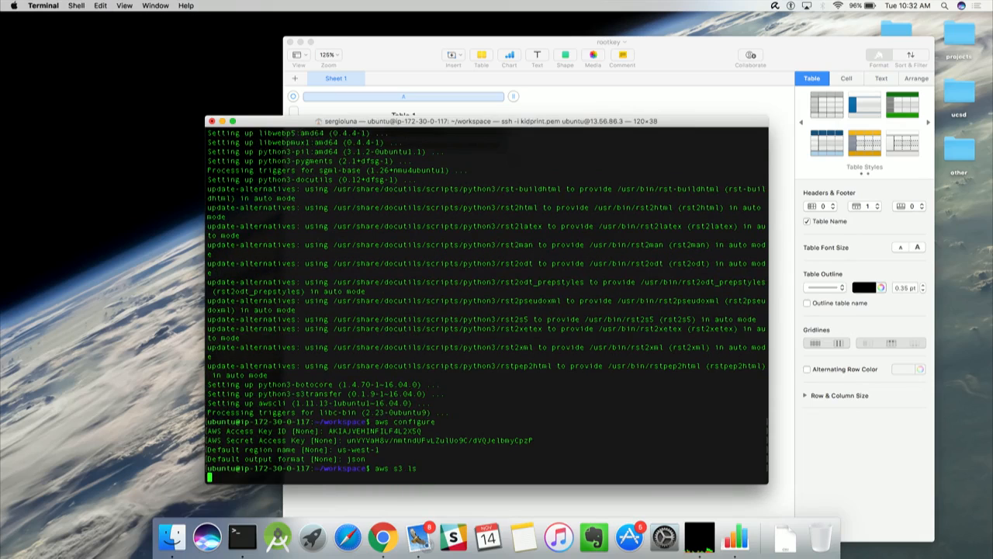
{"action": "key", "text": "Return"}
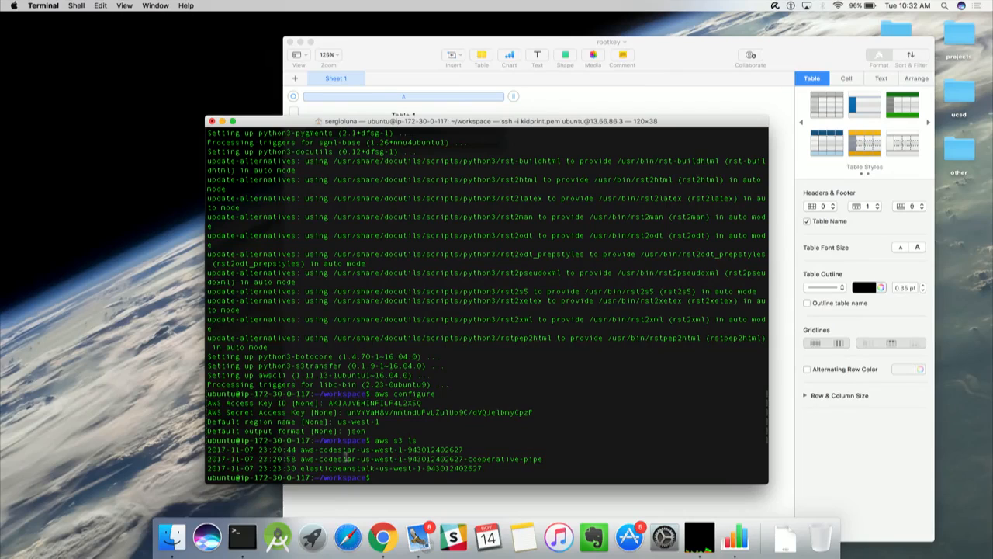
{"action": "mouse_move", "coordinate": [475, 466]}
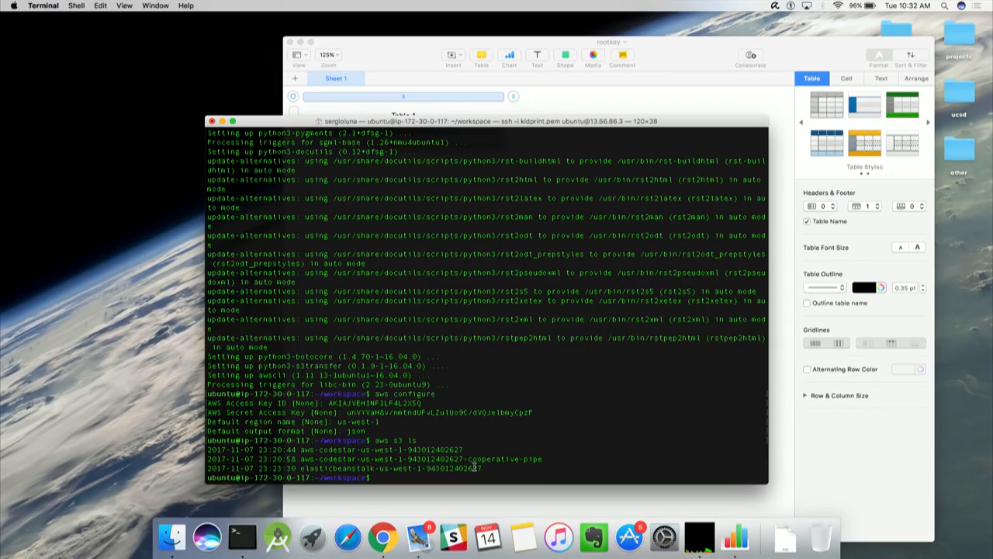
{"action": "type", "text": "sw"}
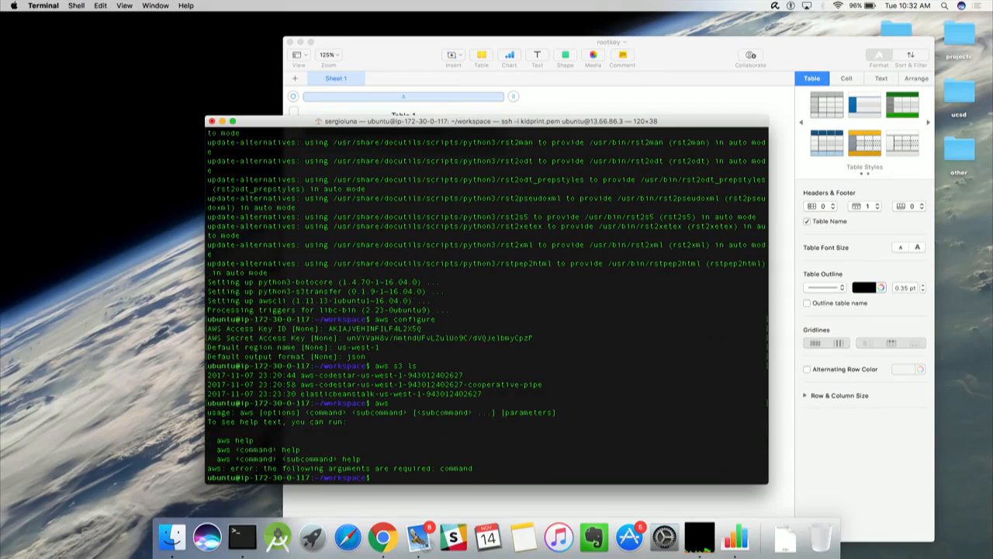
{"action": "type", "text": "aws help"}
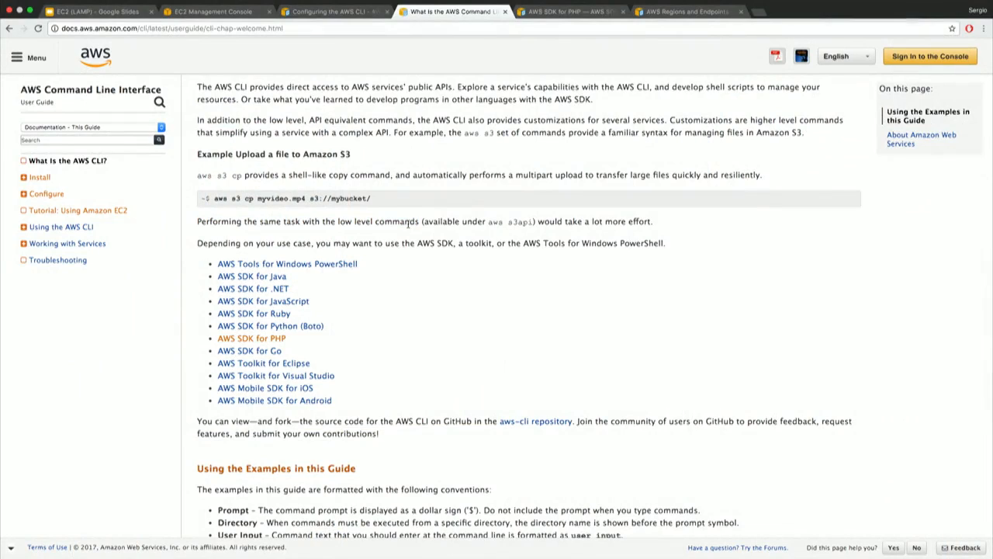
{"action": "mouse_move", "coordinate": [401, 292]}
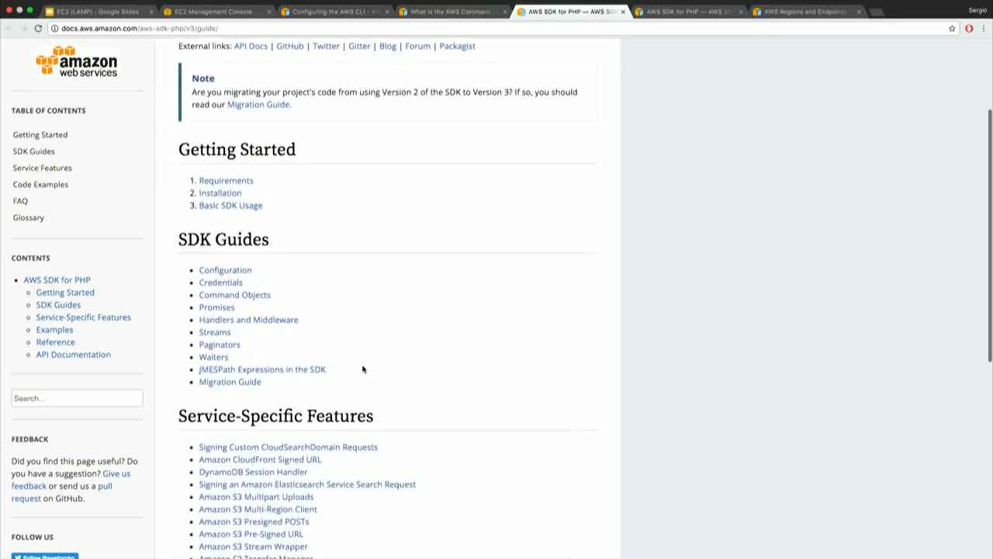
- Scroll through the AWS SDK for PHP guide's Getting Started and SDK Guides sections
{"action": "scroll", "scroll_direction": "down", "scroll_amount": 3}
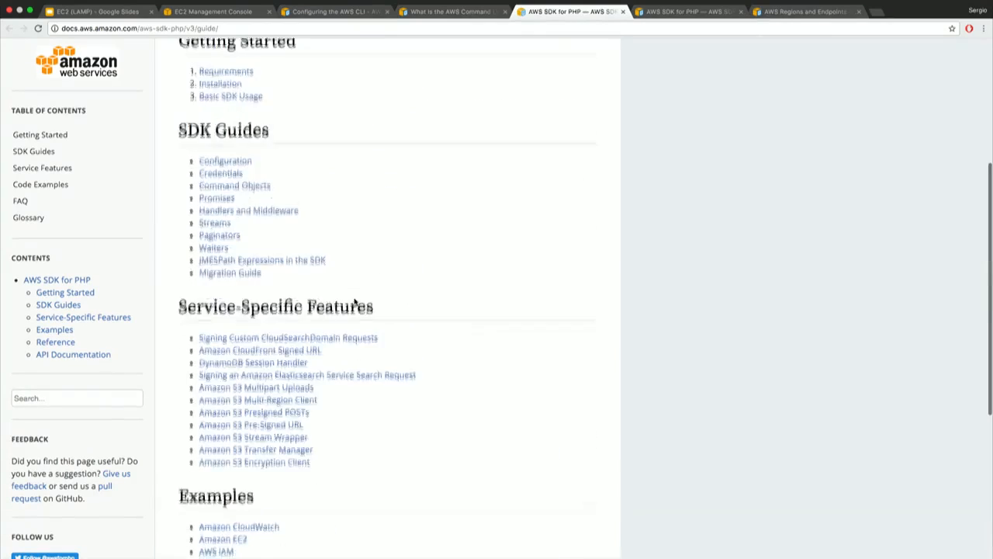
{"action": "scroll", "scroll_direction": "up", "scroll_amount": 3}
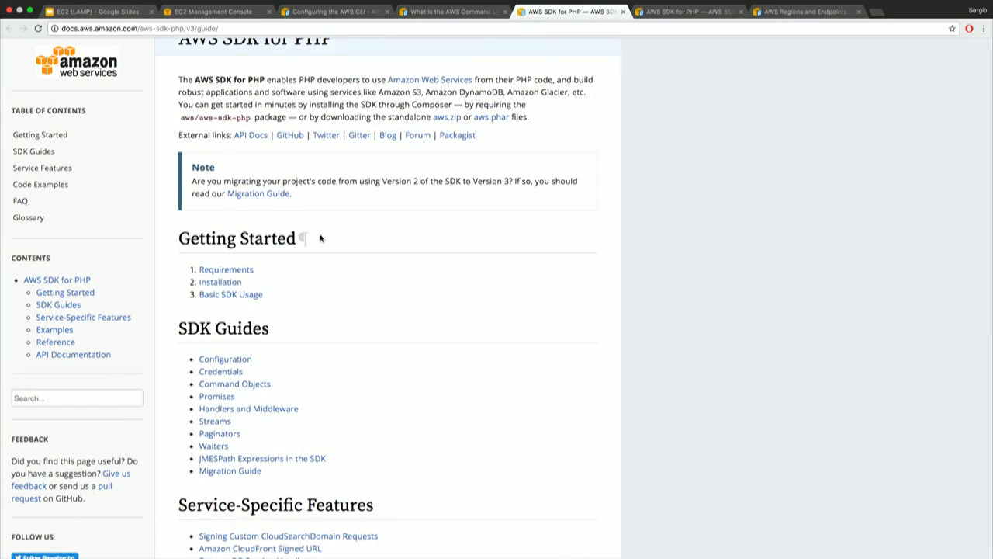